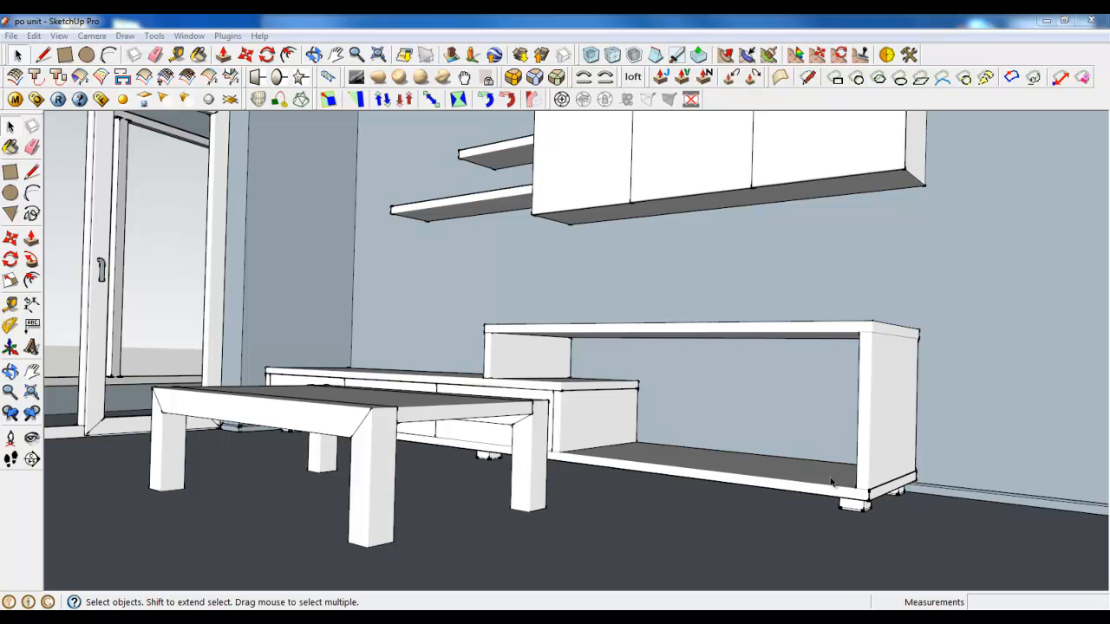
mouse_move(815, 475)
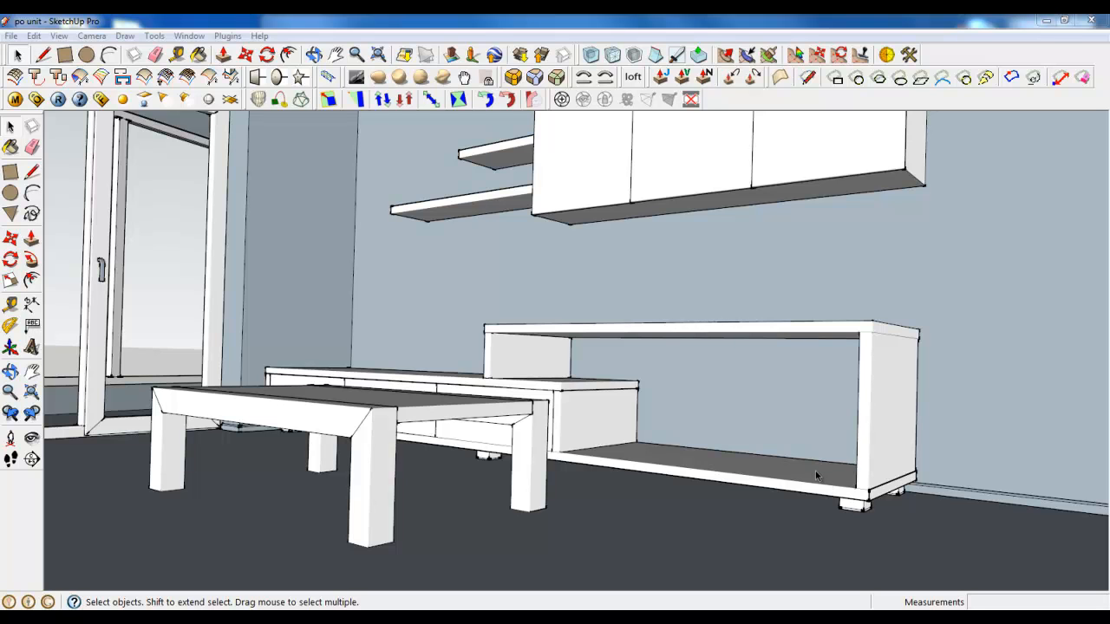
Leave the TV unit group being edited and return to the full room model
left_click_drag(815, 476, 664, 451)
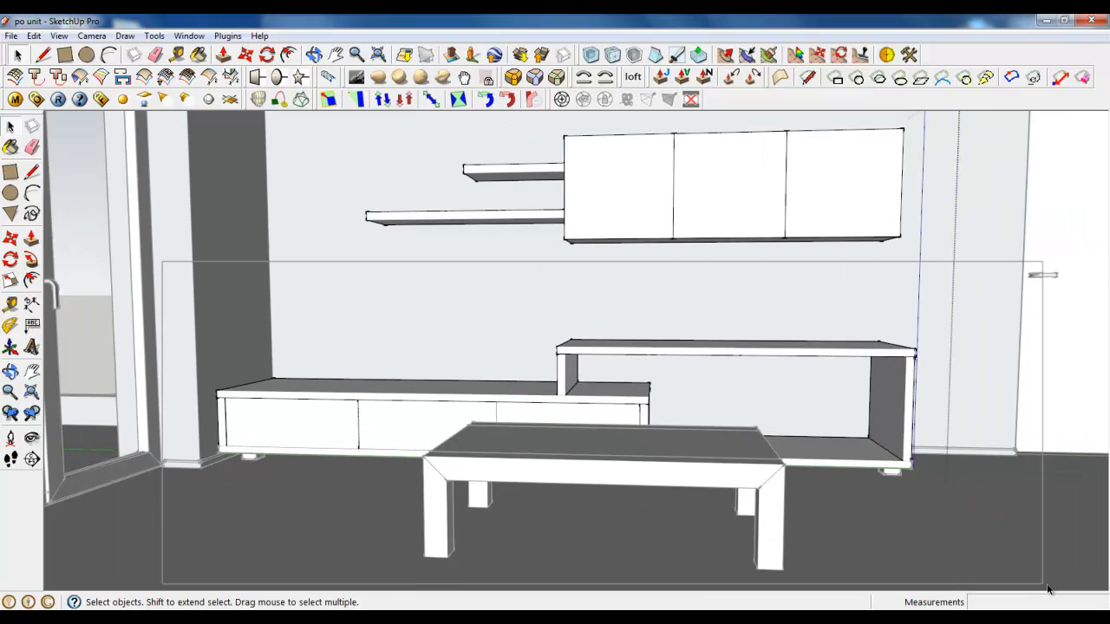
left_click(305, 399)
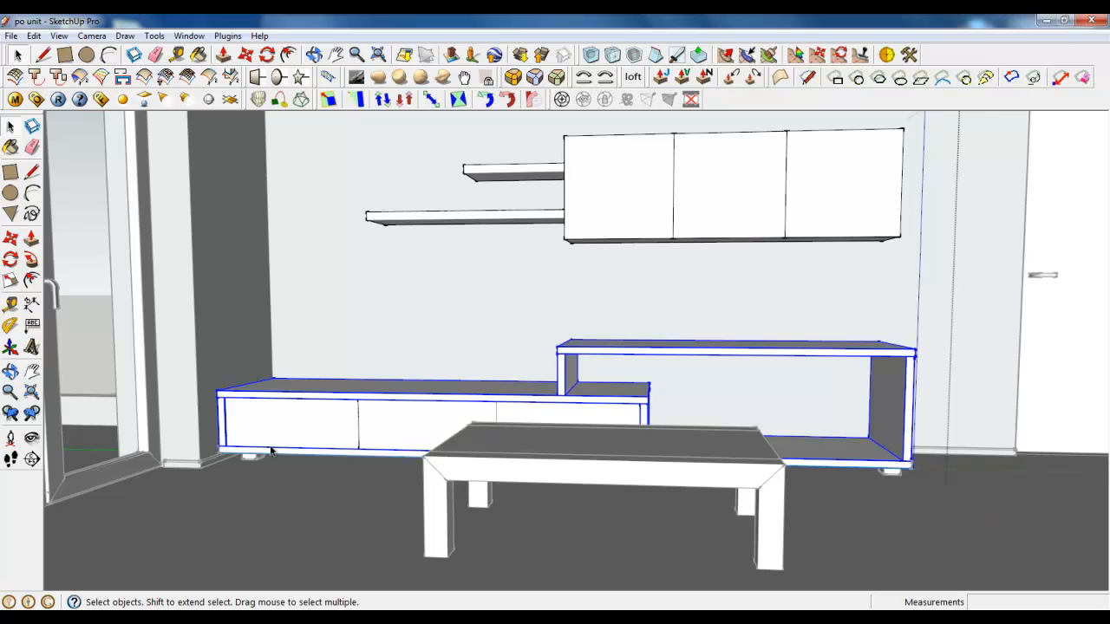
mouse_move(232, 433)
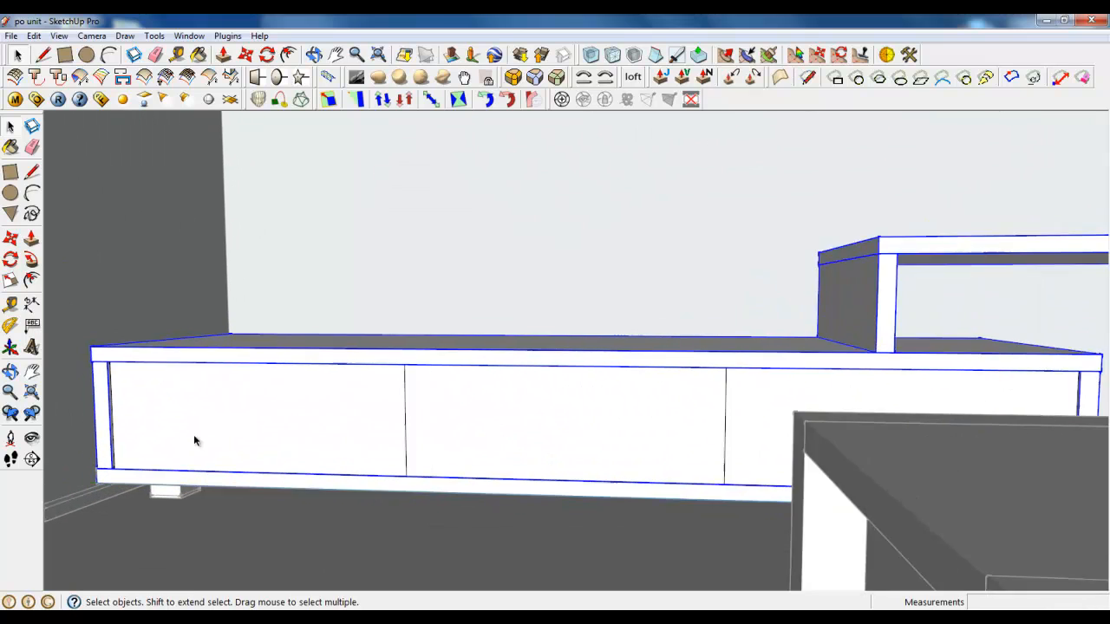
left_click_drag(194, 441, 333, 426)
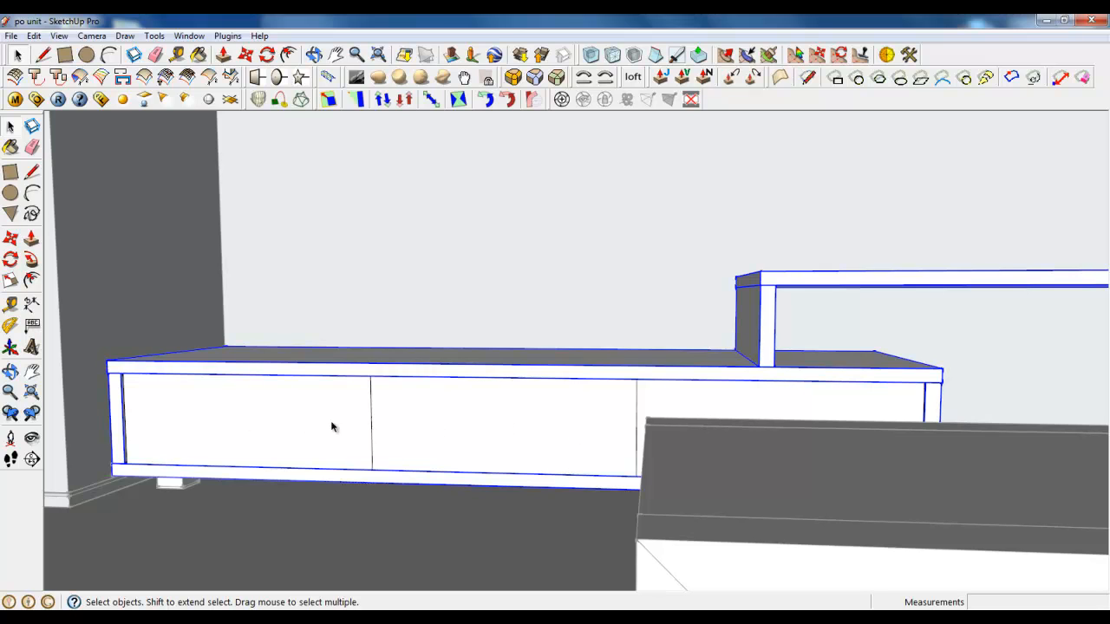
mouse_move(209, 392)
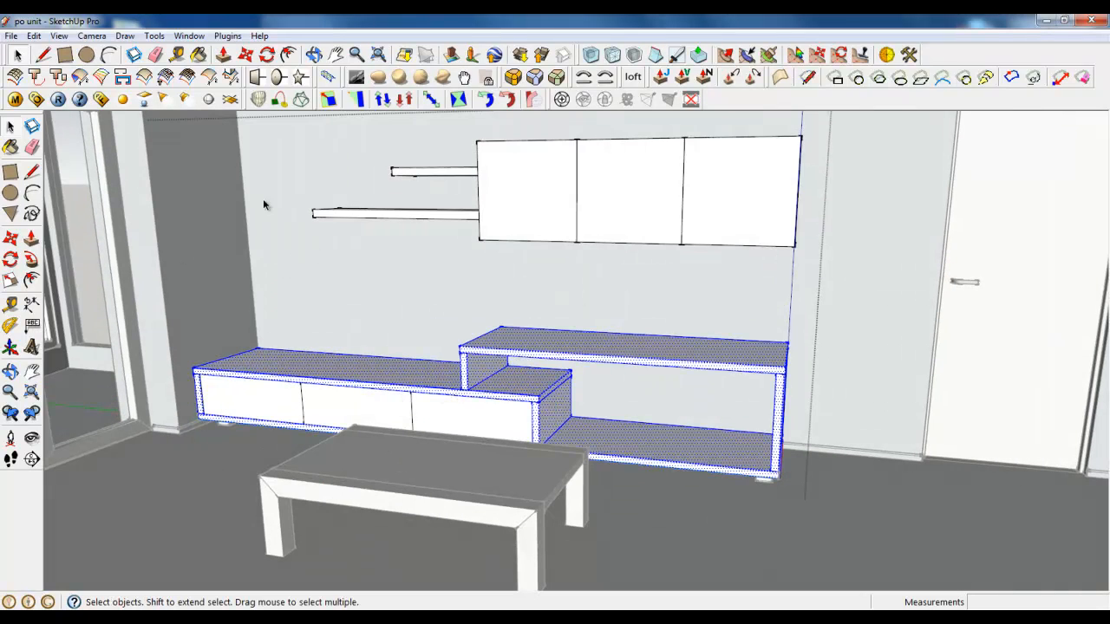
right_click(666, 425)
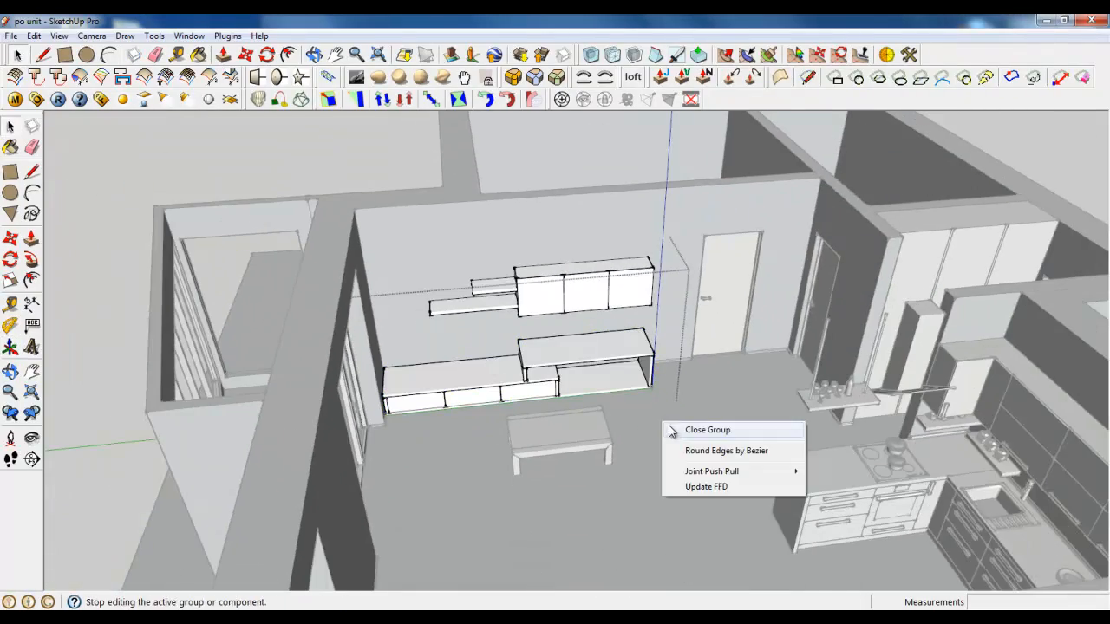
left_click(708, 431)
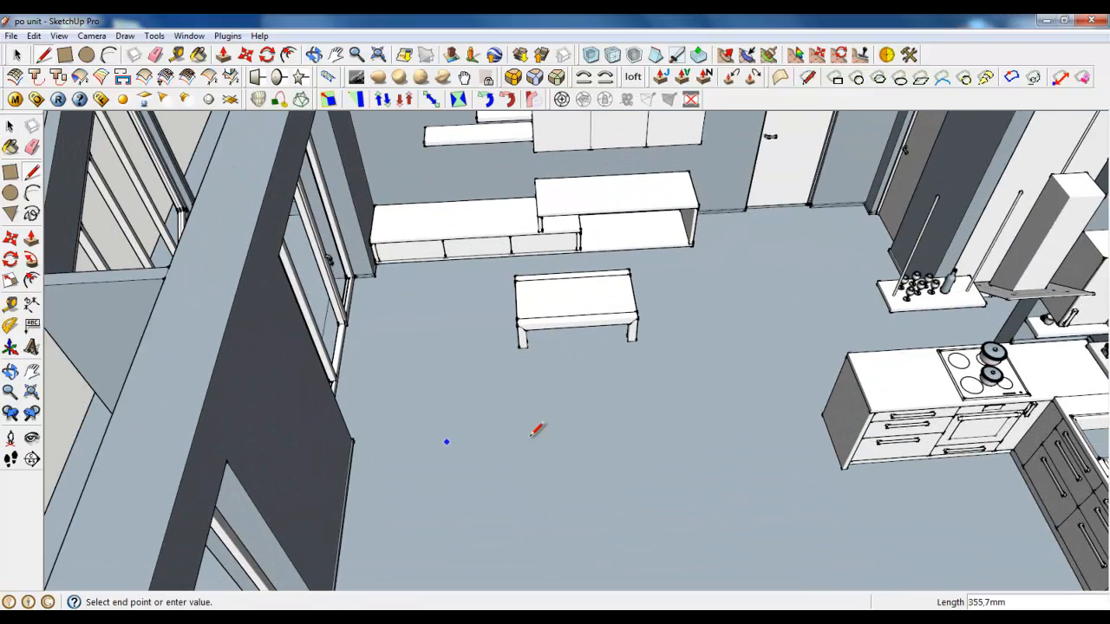
mouse_move(562, 430)
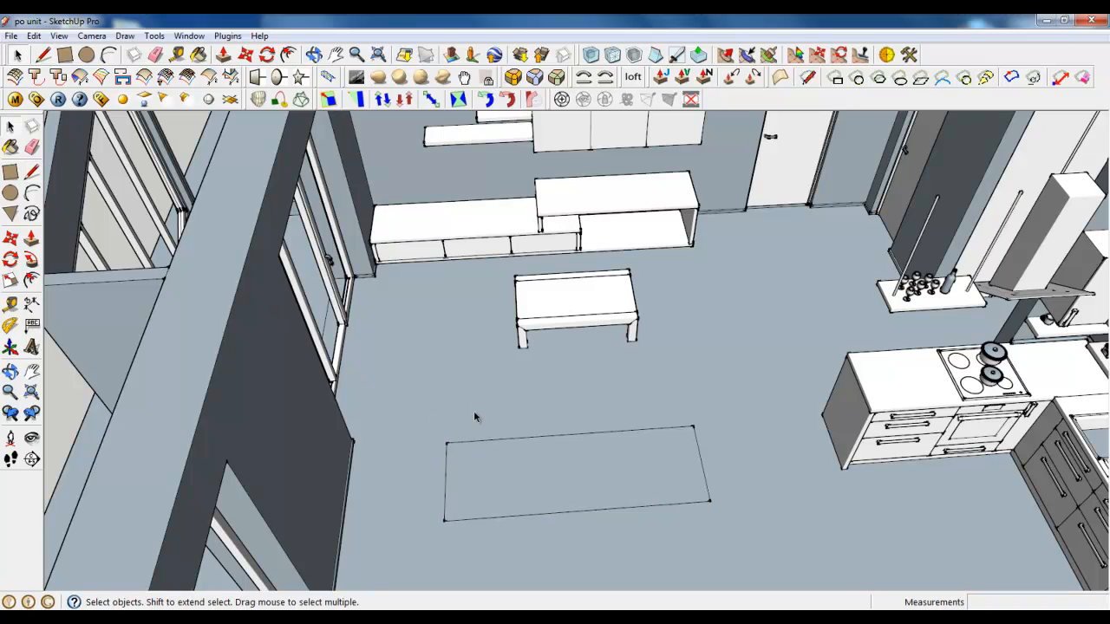
Draw a floor rectangle by the coffee table and pull it up into a 230 mm block
left_click(673, 489)
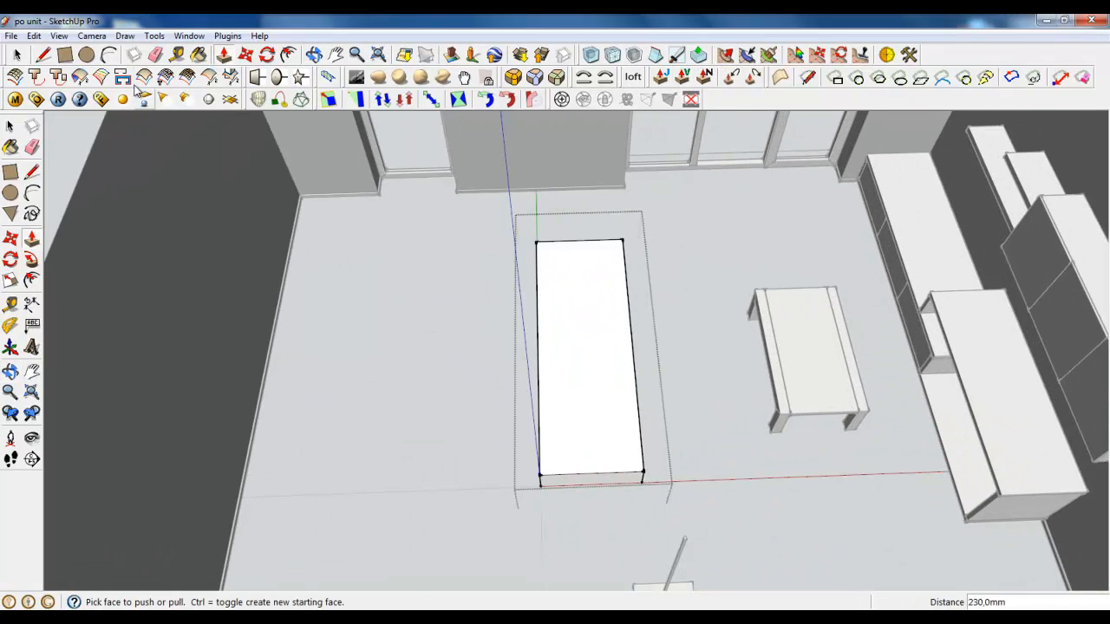
Switch the camera to parallel projection and slice the block's top into rows and columns of panels
left_click(90, 35)
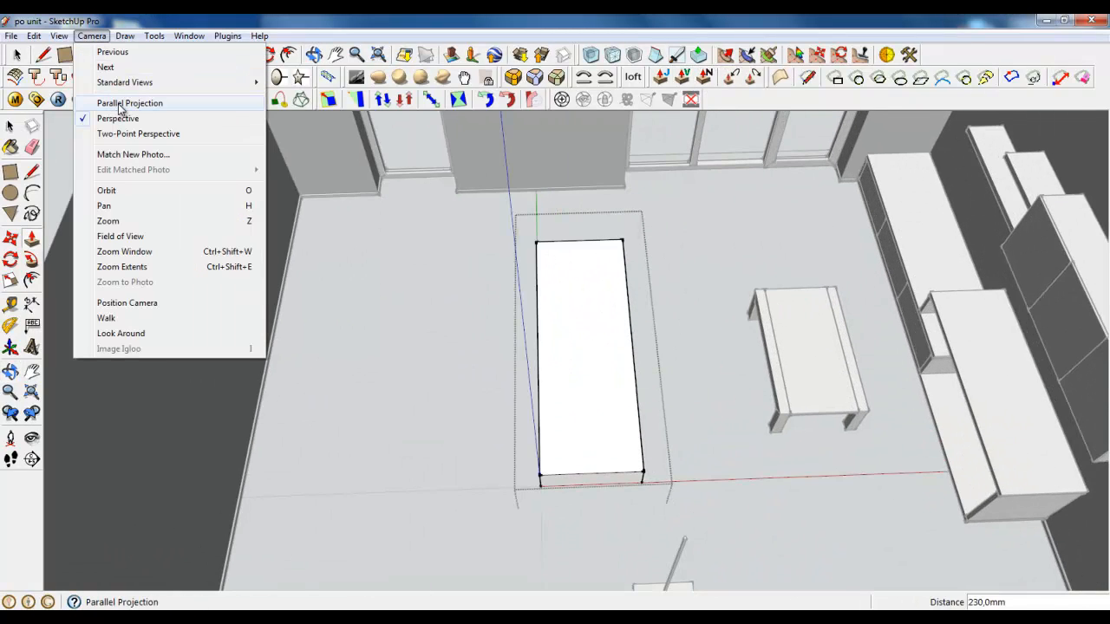
left_click(129, 104)
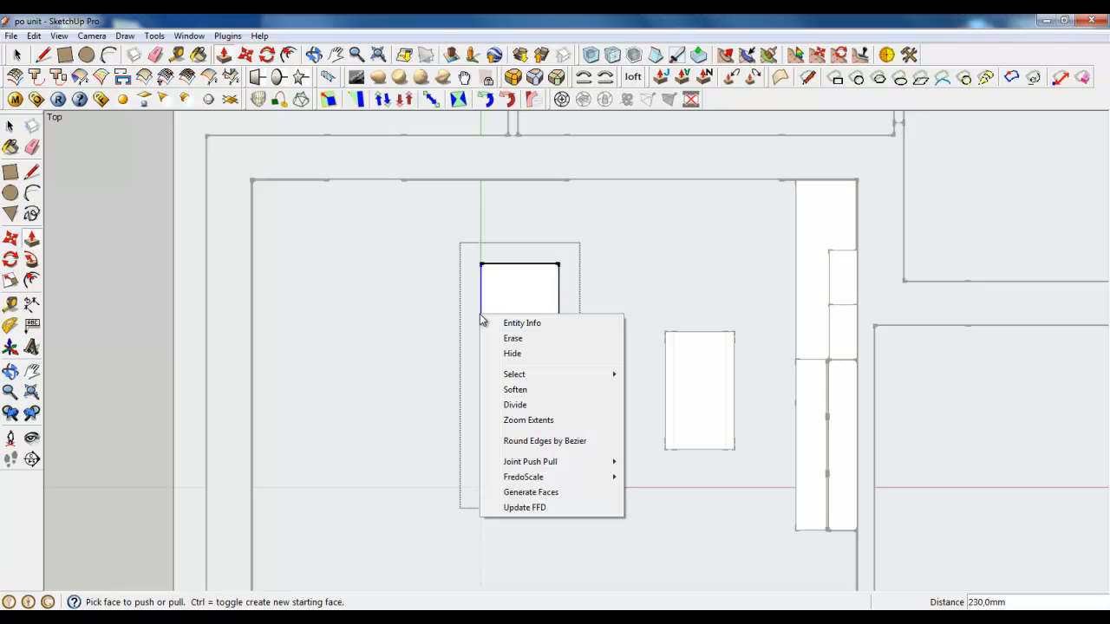
left_click(515, 406)
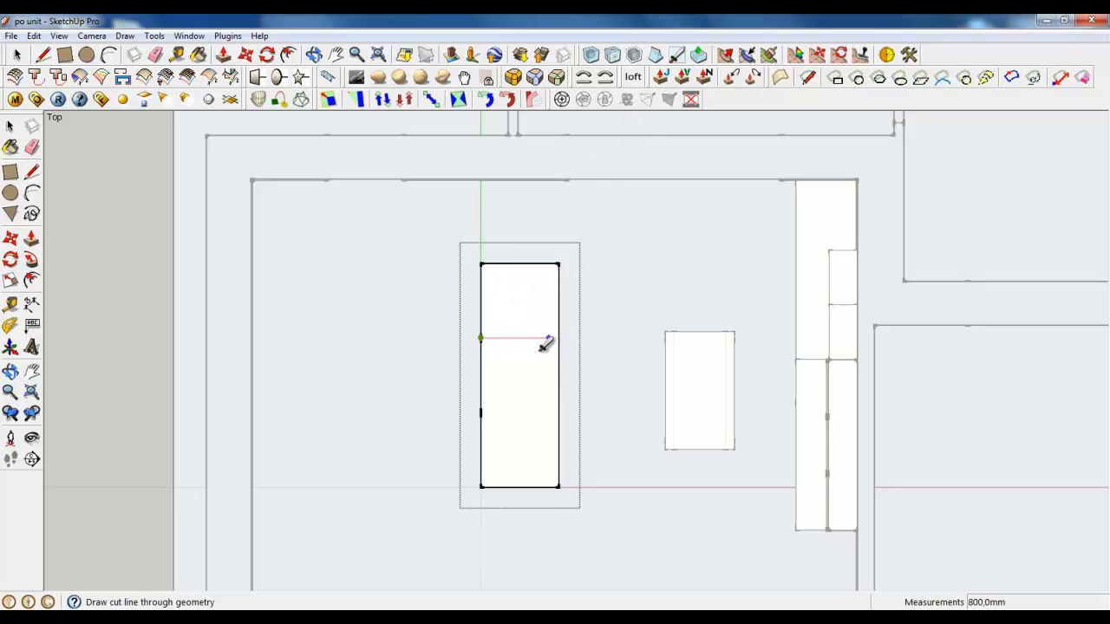
left_click(547, 338)
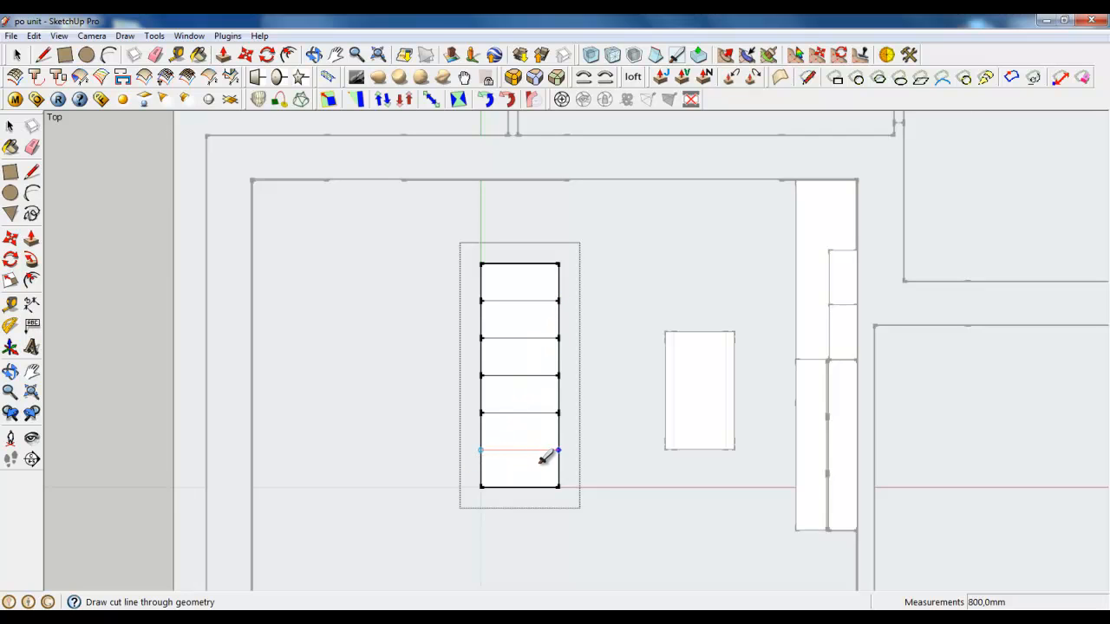
scroll("up", 3)
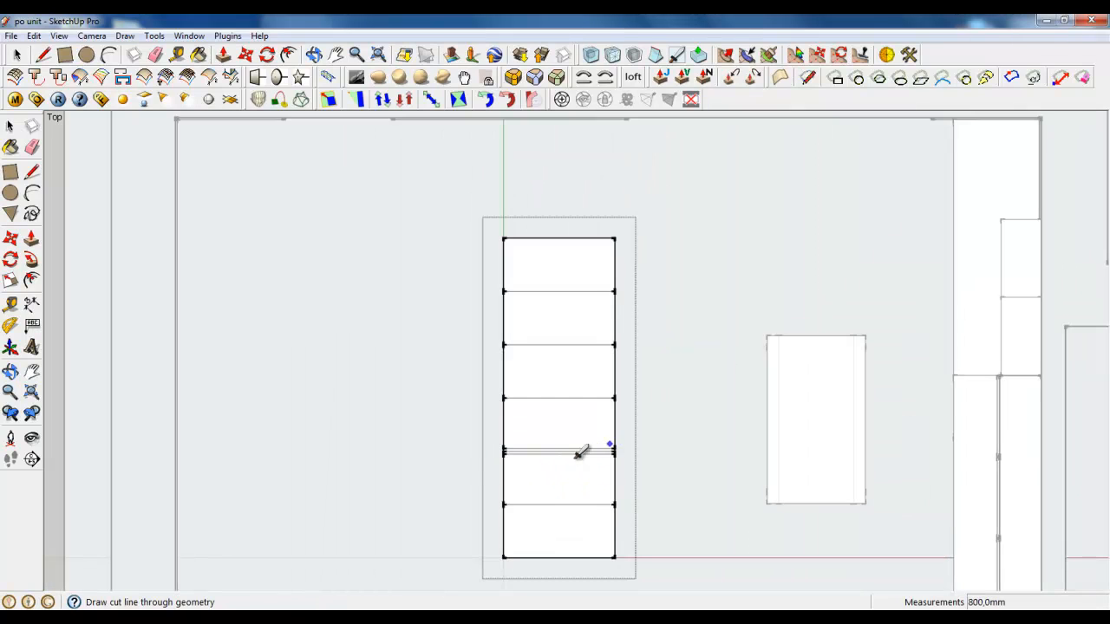
scroll("up", 3)
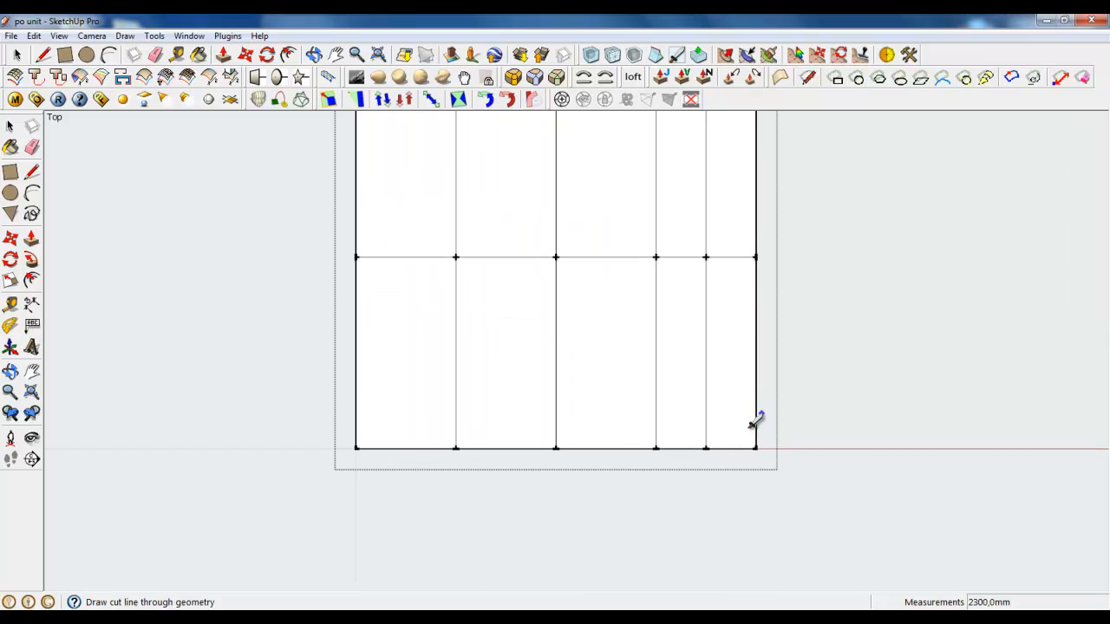
mouse_move(390, 395)
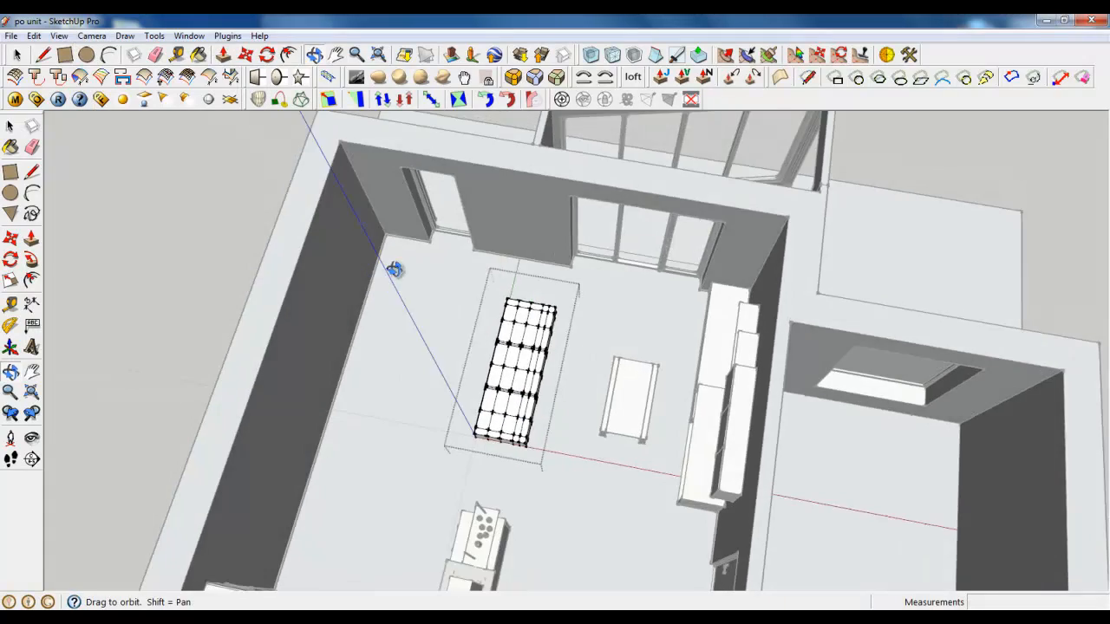
Run the cut lines down the block's sides and move the lower side edges inward for a rounded base
left_click_drag(396, 270, 539, 444)
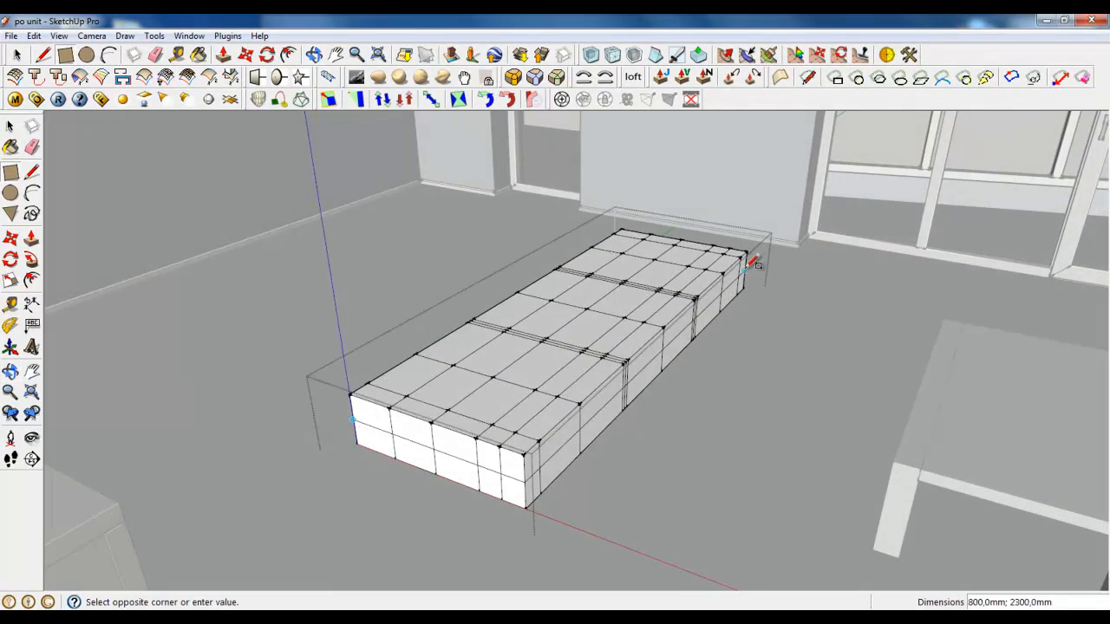
left_click(355, 425)
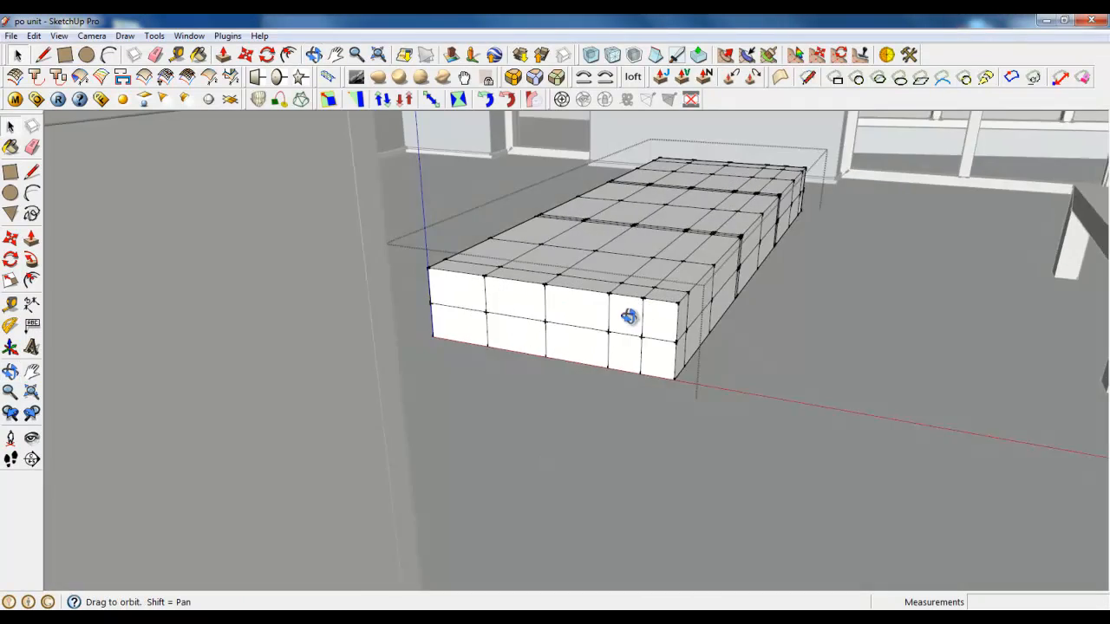
left_click_drag(628, 315, 495, 350)
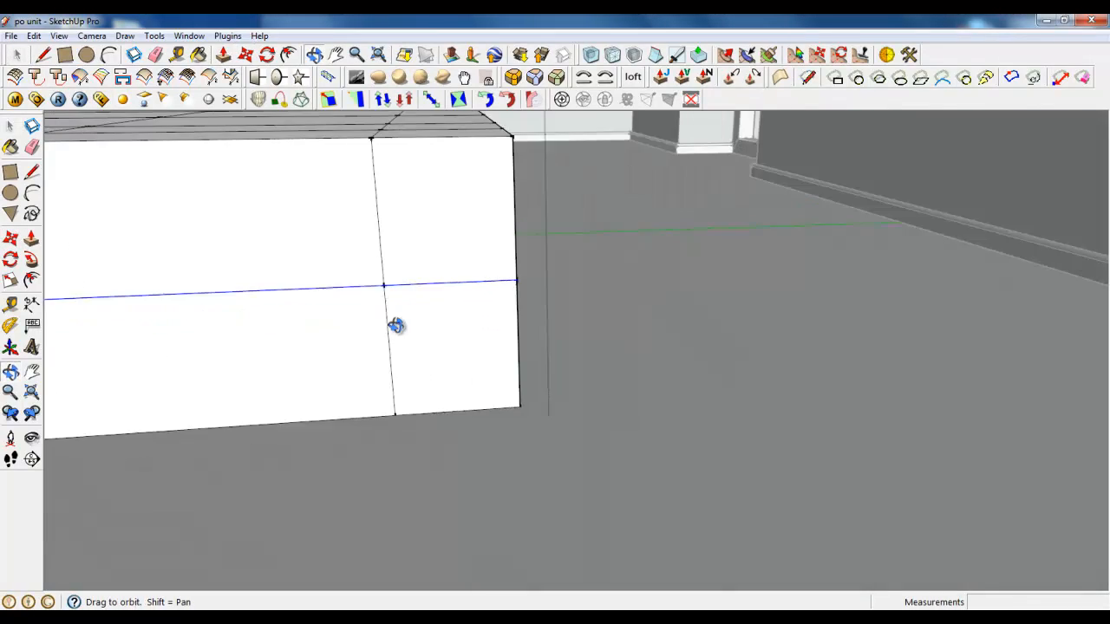
left_click_drag(396, 327, 359, 314)
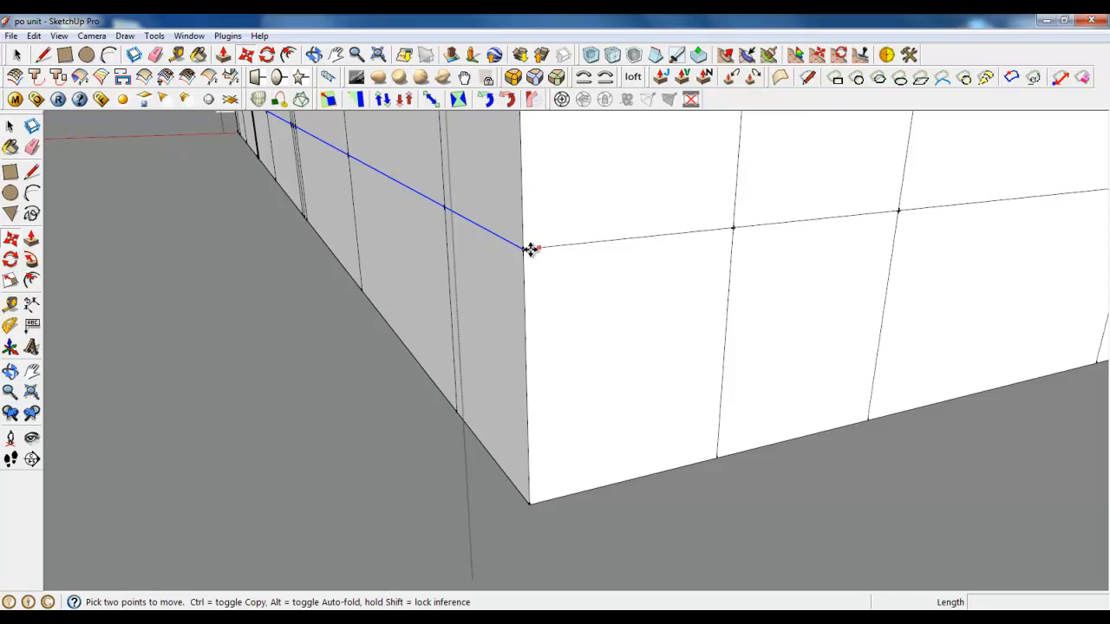
mouse_move(485, 256)
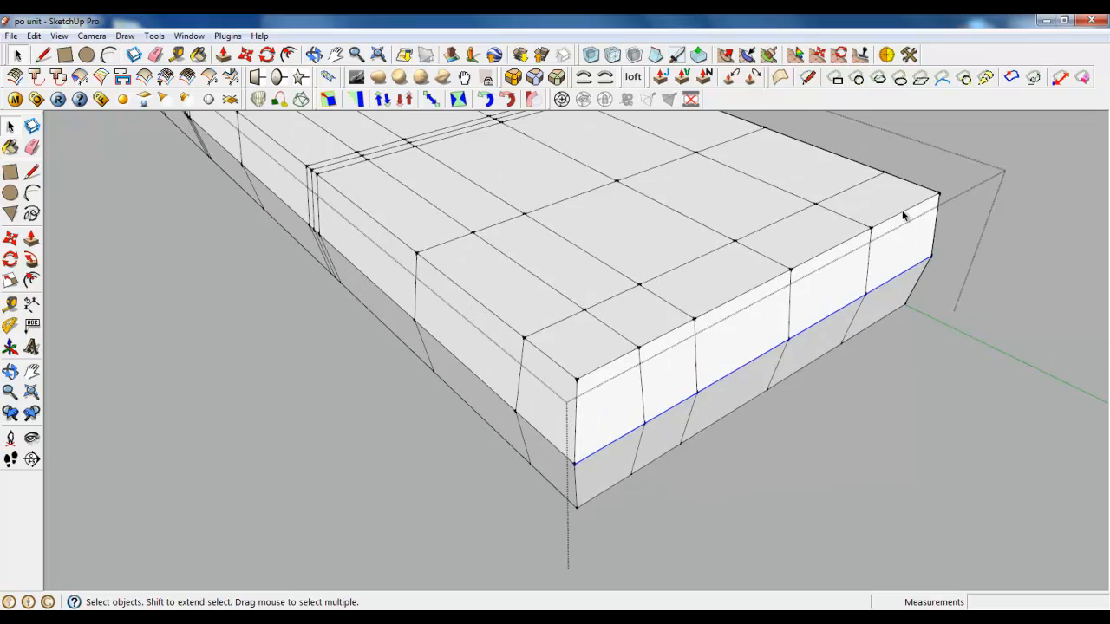
left_click(677, 338)
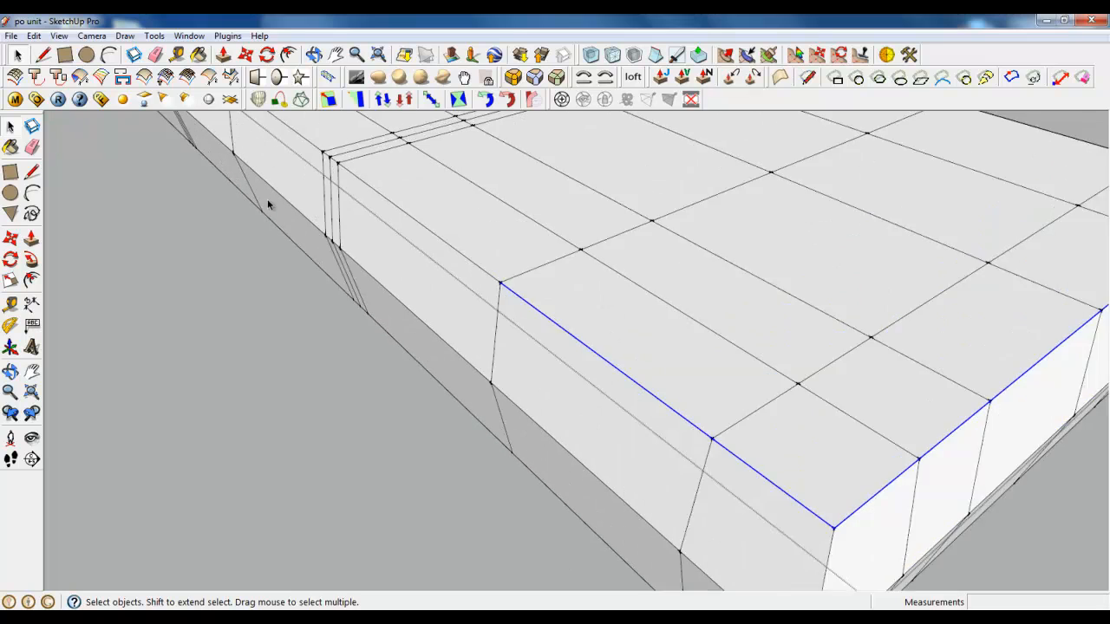
left_click_drag(555, 347, 434, 153)
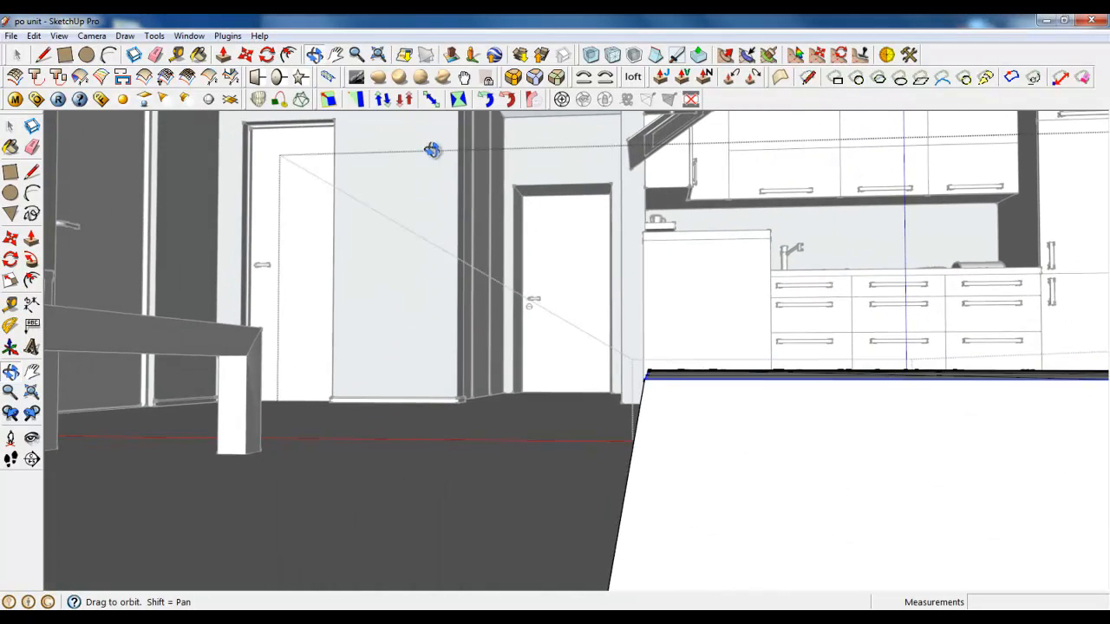
left_click_drag(434, 149, 704, 392)
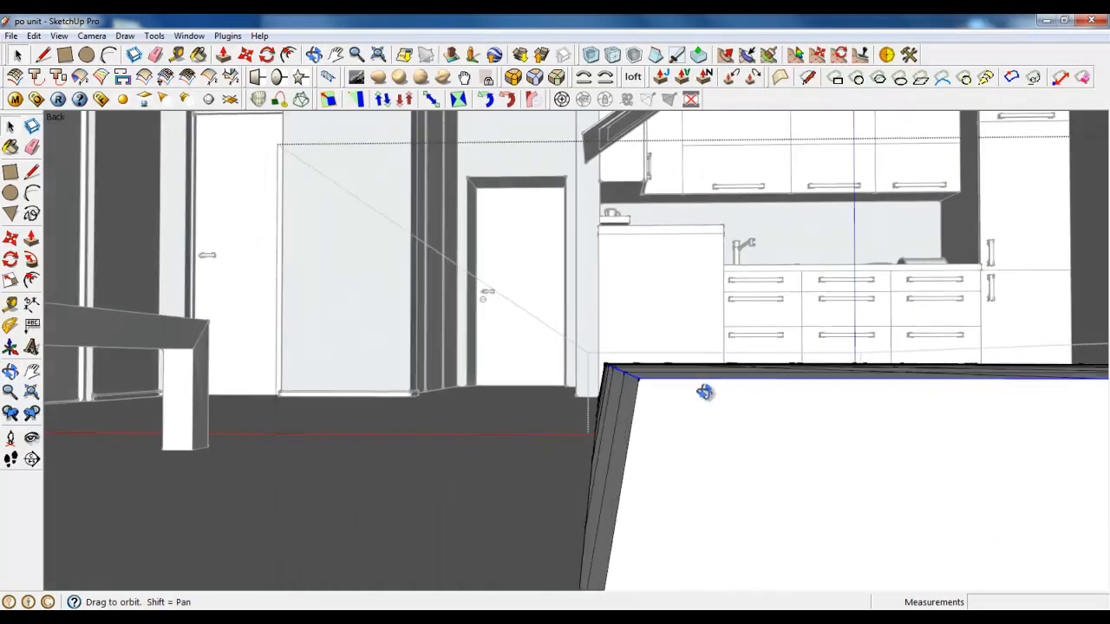
left_click_drag(704, 392, 815, 358)
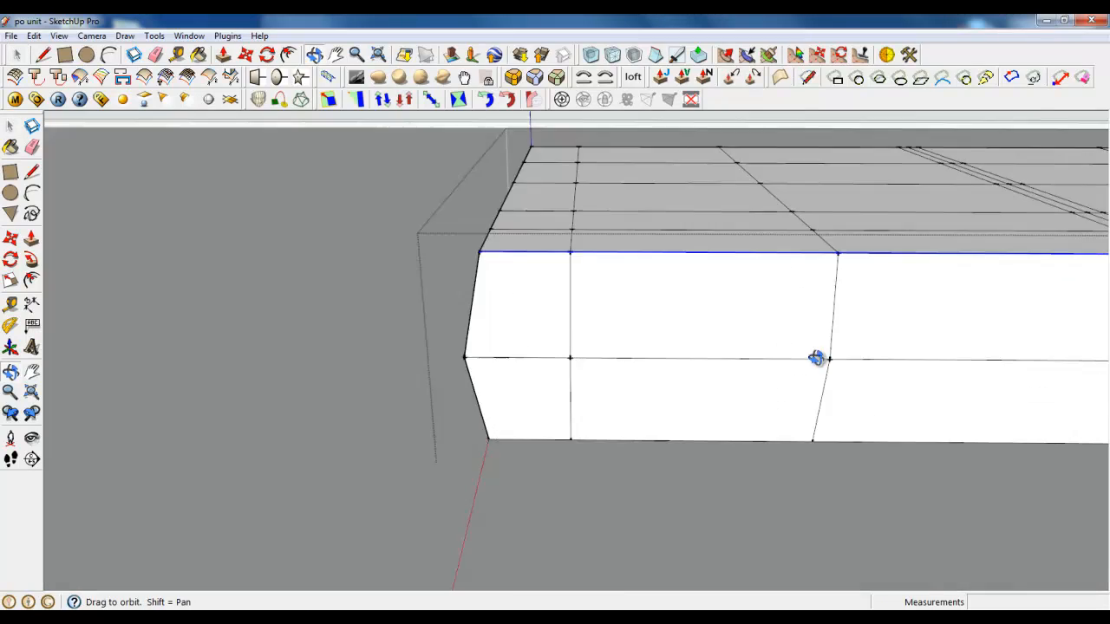
left_click_drag(815, 357, 558, 117)
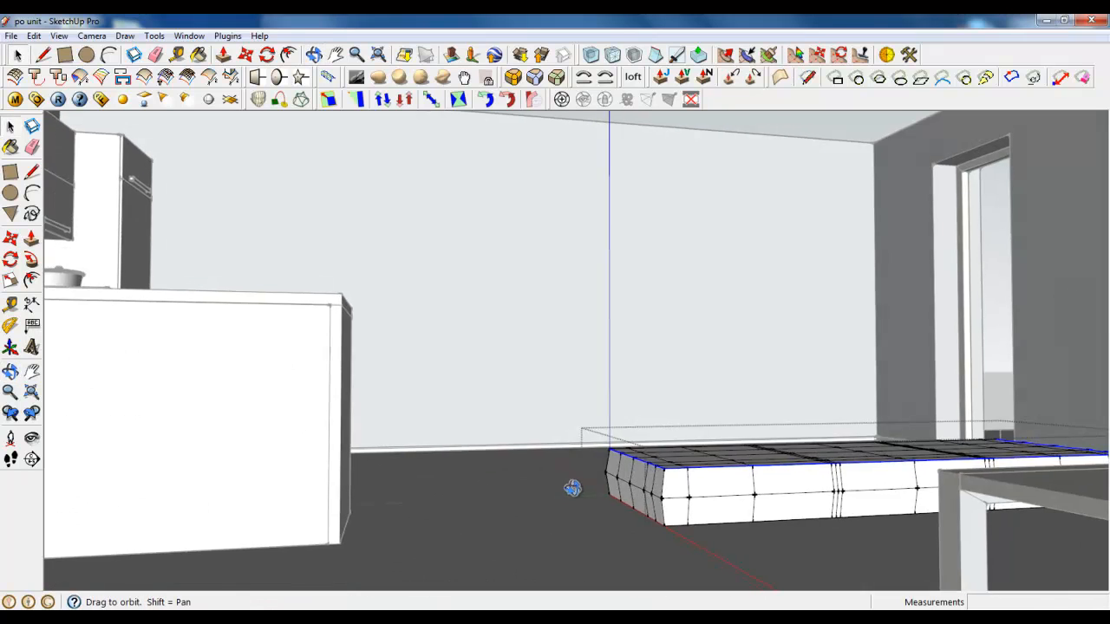
left_click_drag(572, 487, 923, 514)
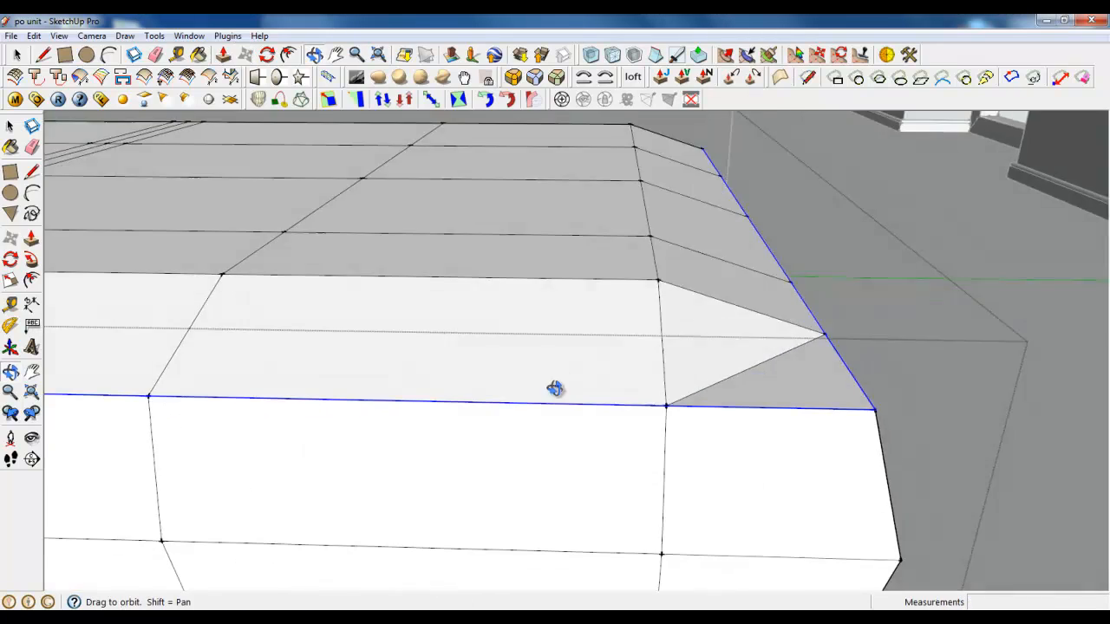
left_click_drag(555, 389, 604, 396)
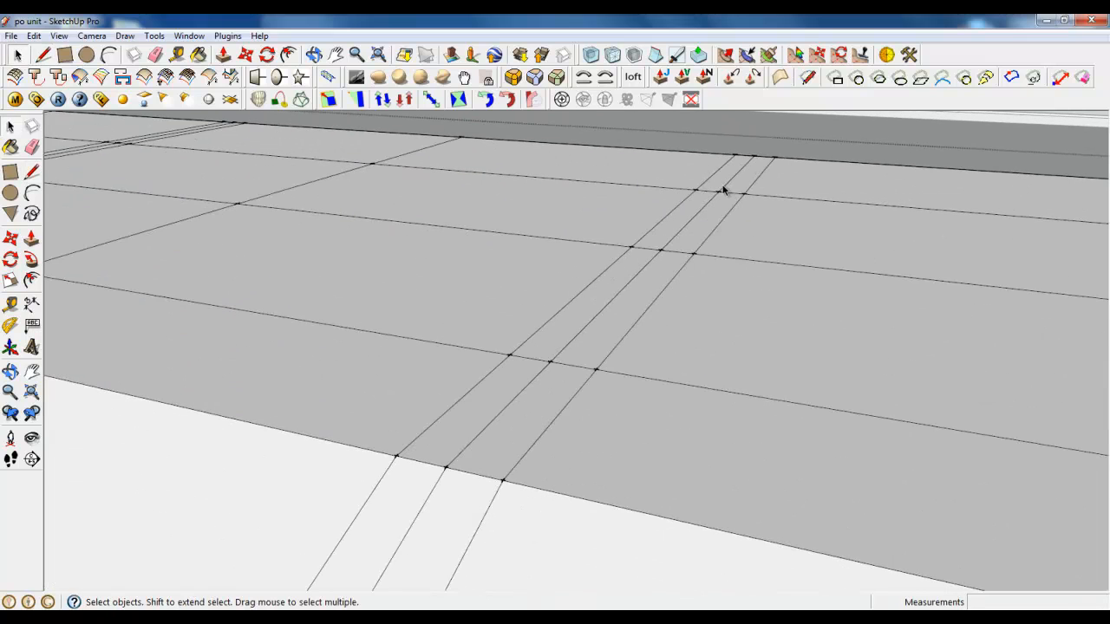
Clean up the seam edges on the cushion block's top and side before subdividing
left_click(590, 339)
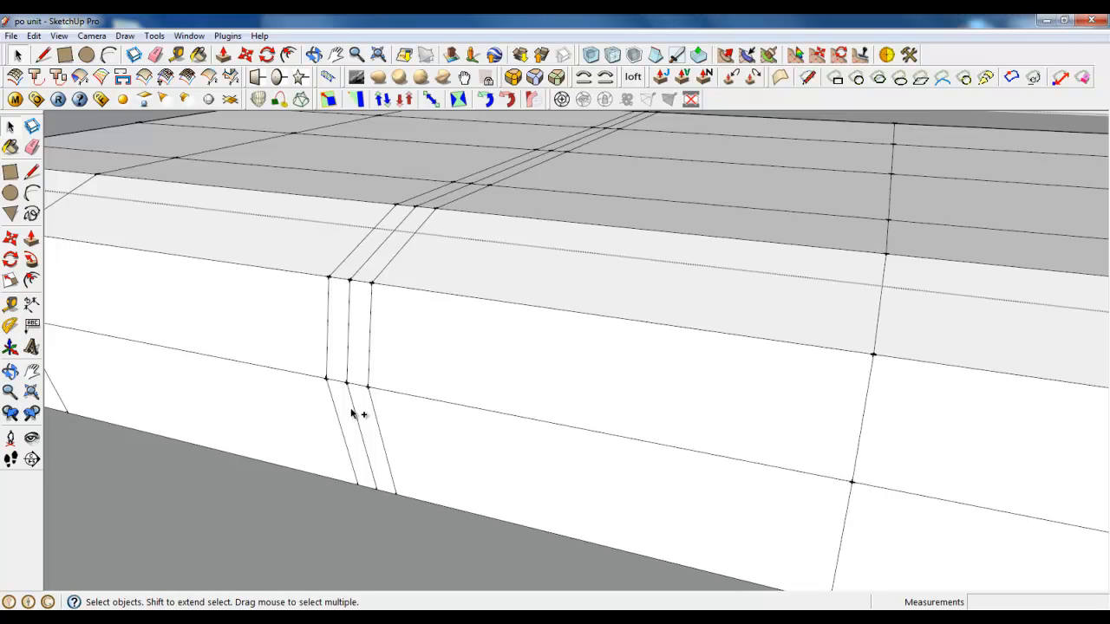
left_click(381, 252)
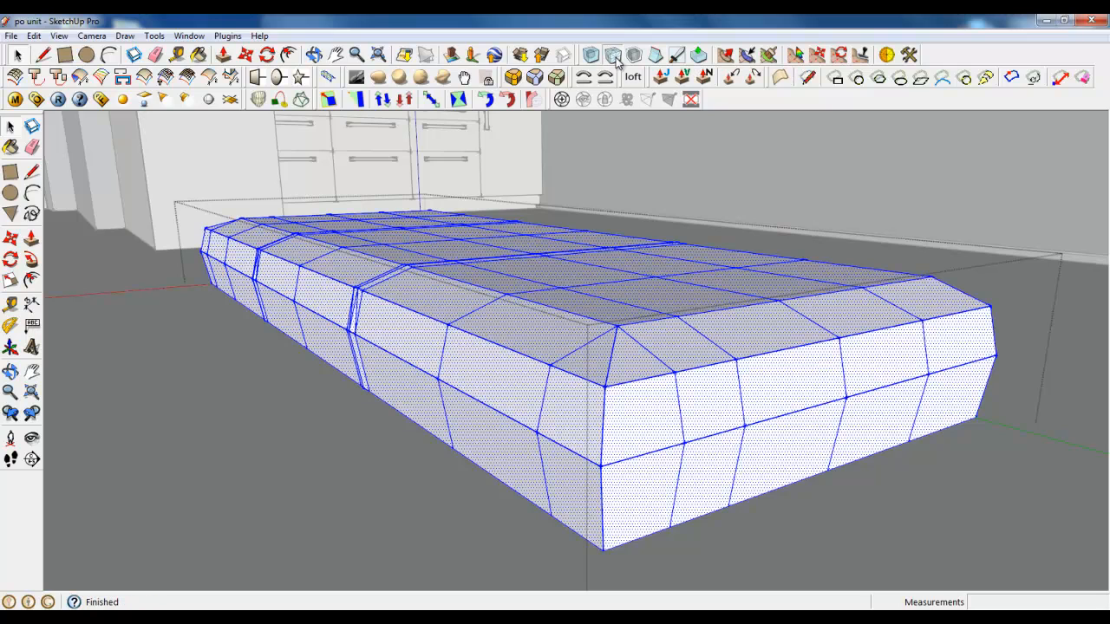
mouse_move(690, 482)
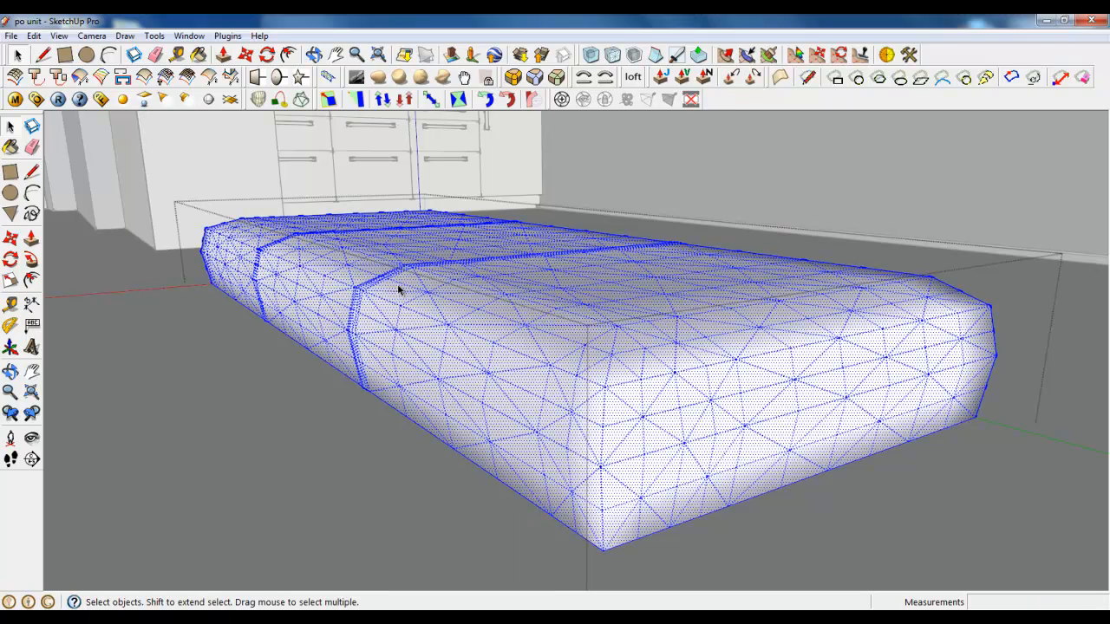
Apply Soften/Smooth Edges to the triangulated cushion mesh
right_click(399, 291)
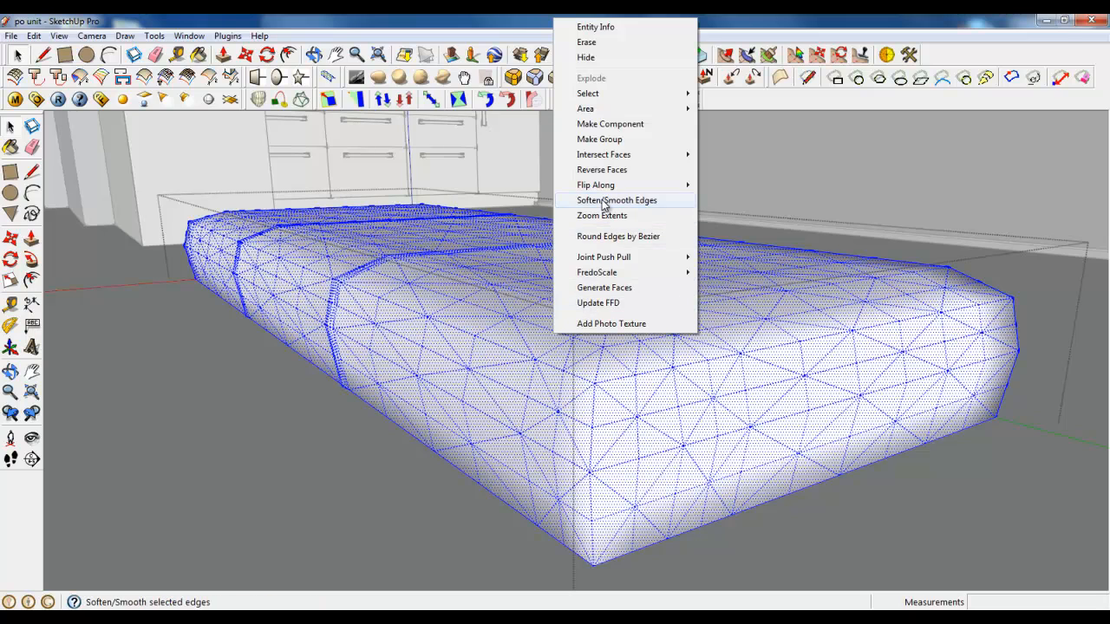
left_click(617, 201)
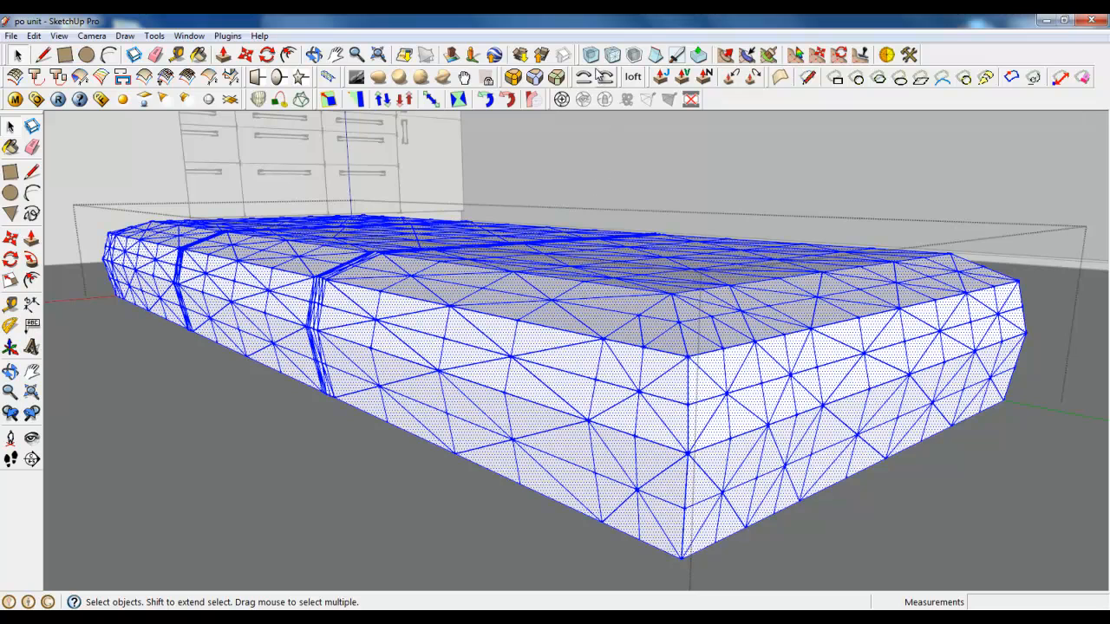
mouse_move(590, 56)
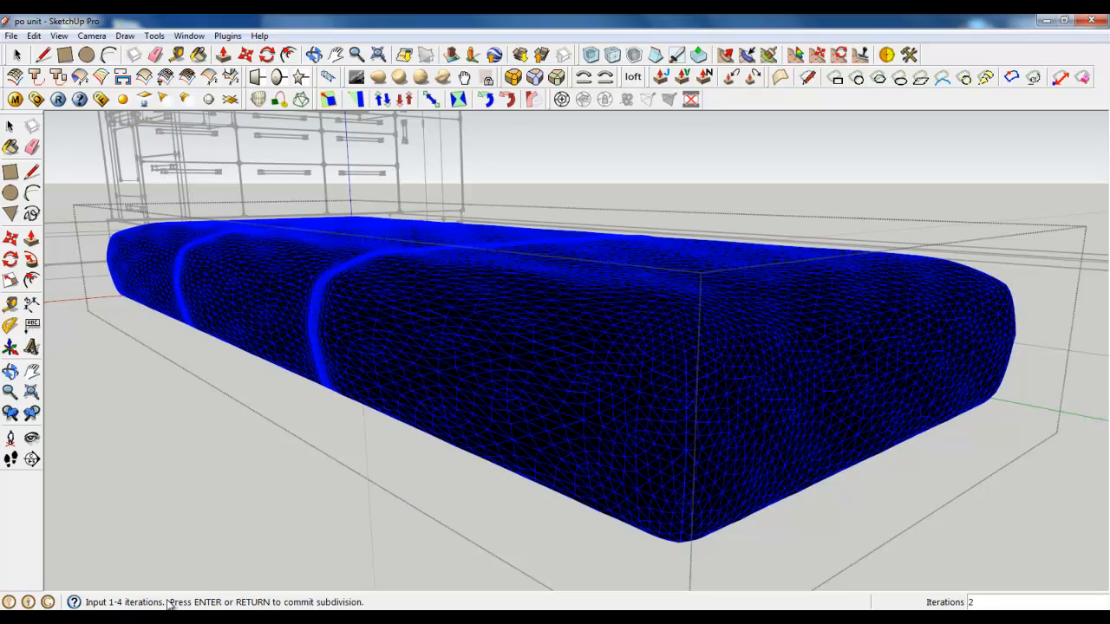
mouse_move(211, 607)
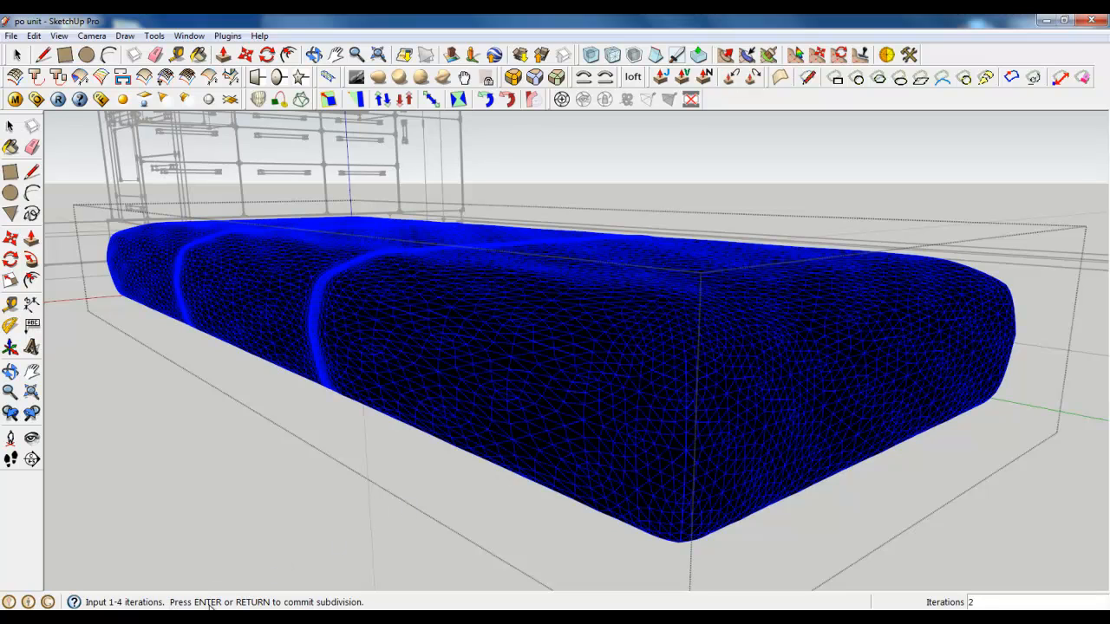
mouse_move(534, 437)
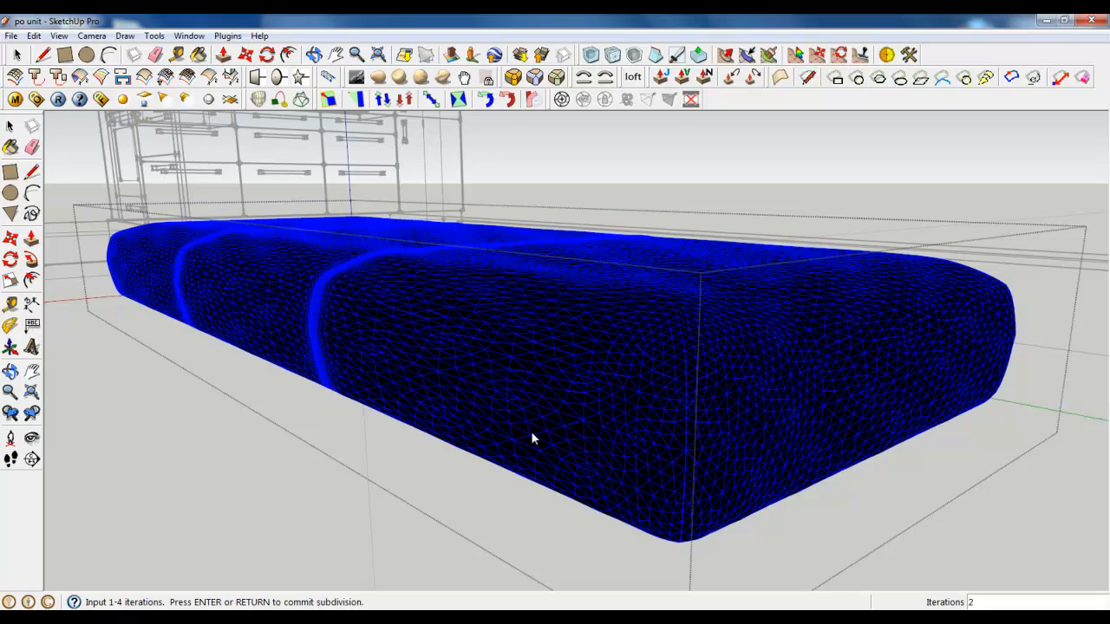
mouse_move(354, 411)
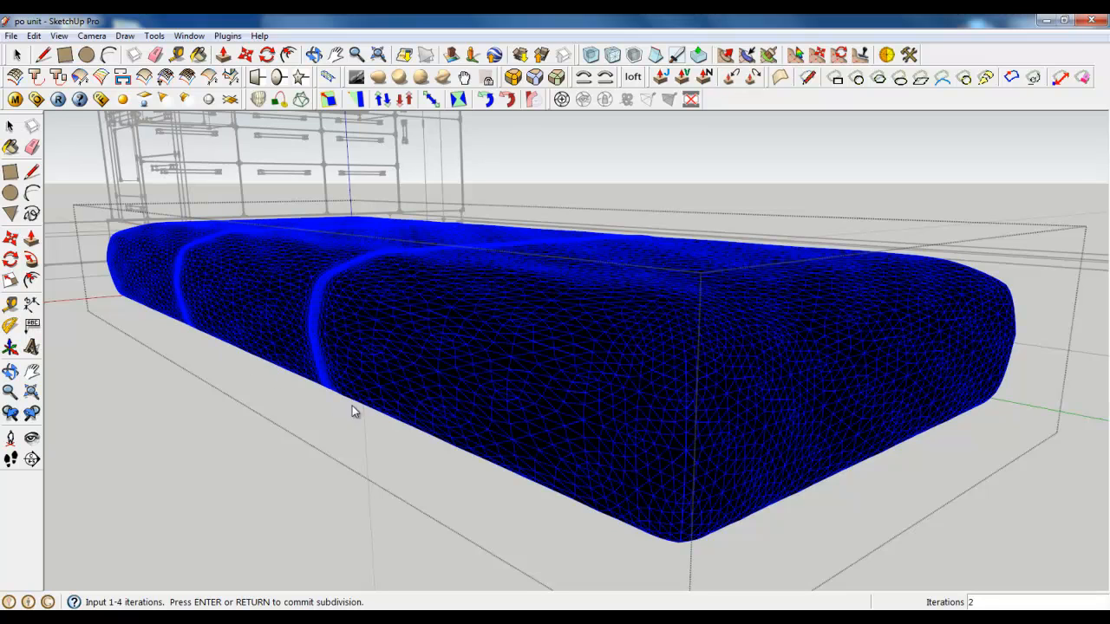
mouse_move(534, 290)
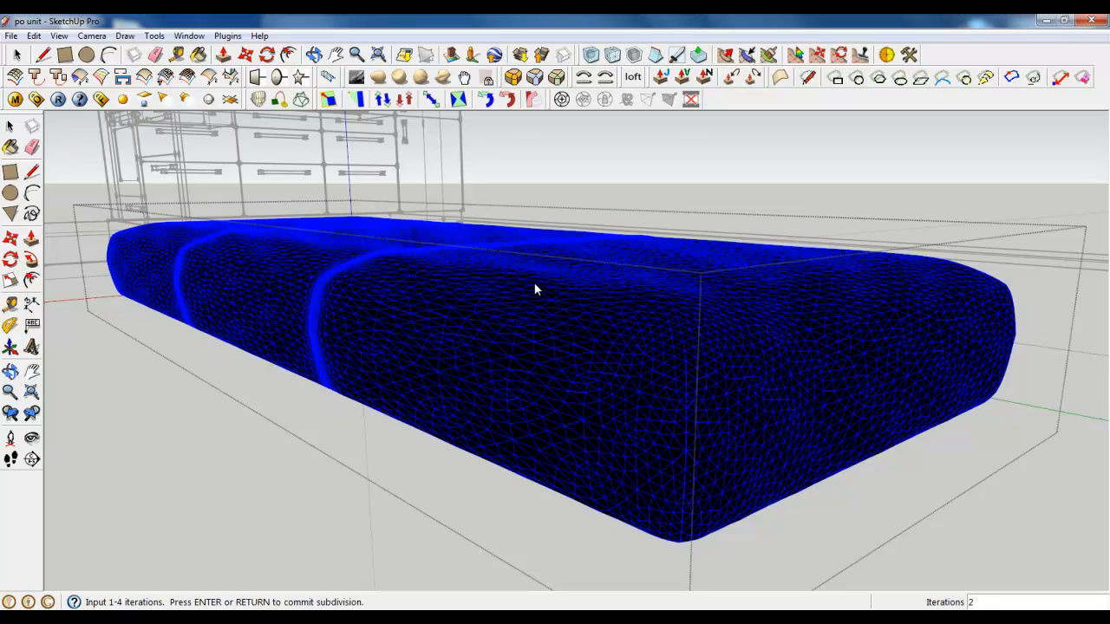
mouse_move(408, 299)
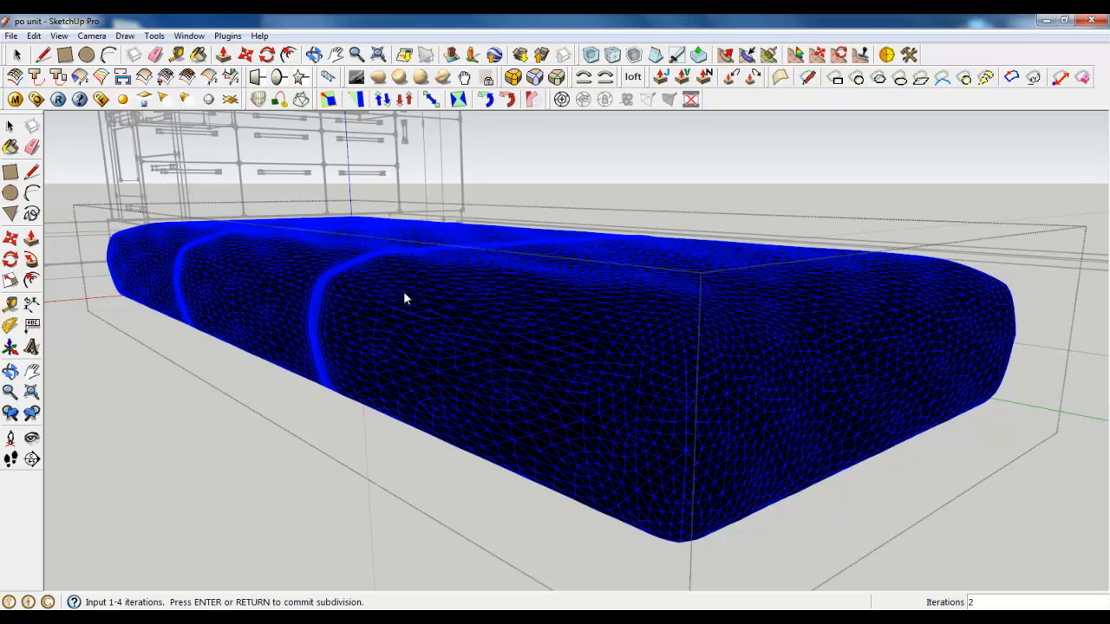
mouse_move(385, 316)
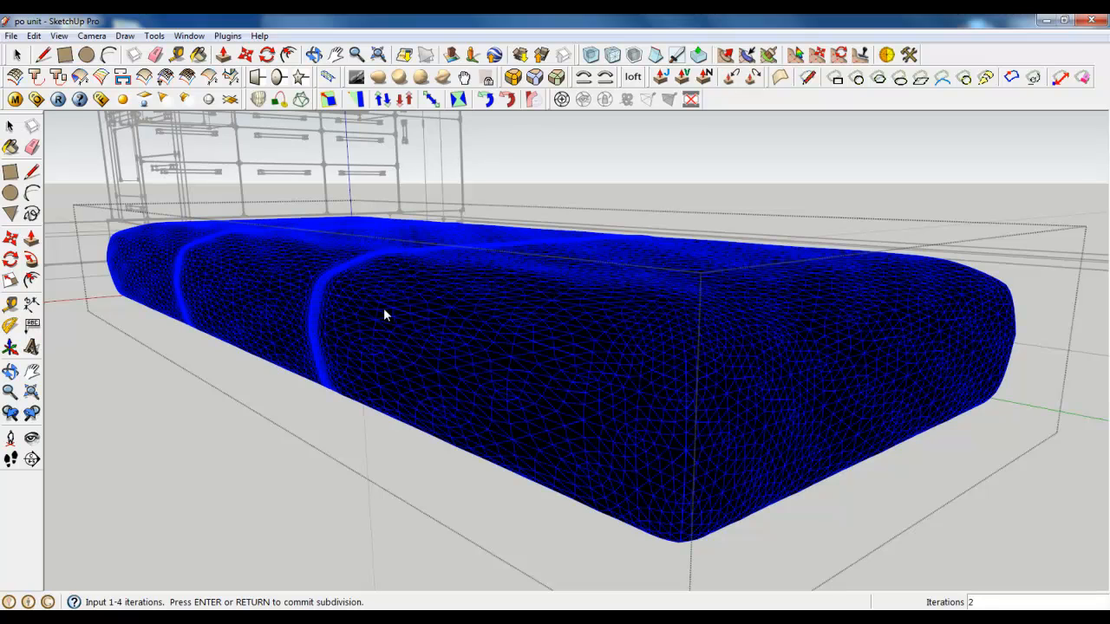
mouse_move(384, 324)
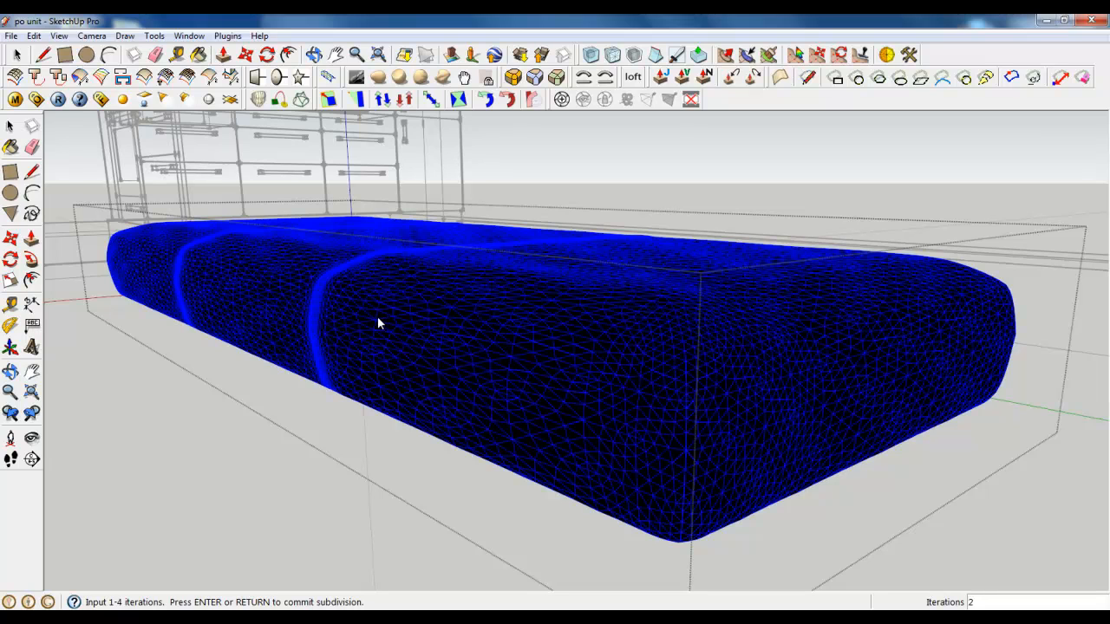
key("Return")
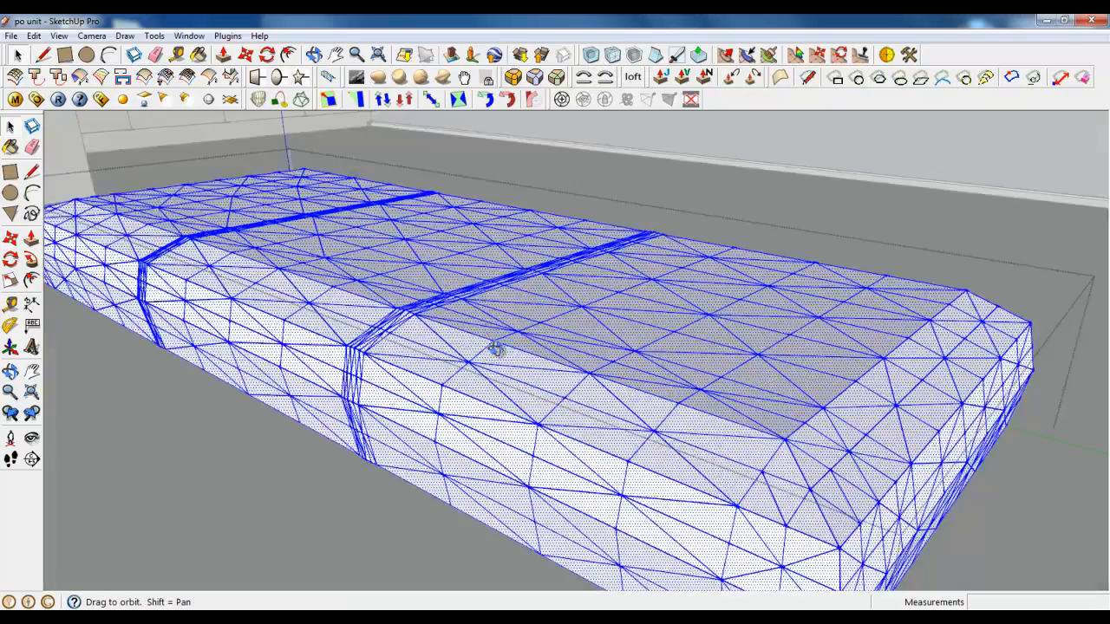
Draw a rectangle along the cushion's back edge and pull it up 450 mm as the backrest base
left_click_drag(494, 346, 534, 350)
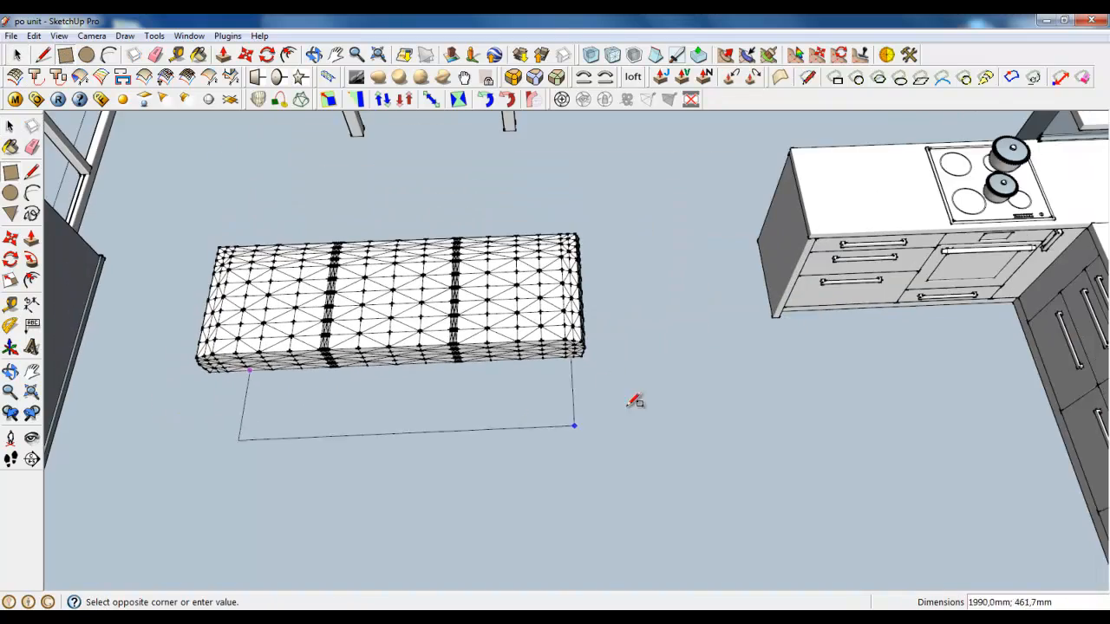
scroll("up", 3)
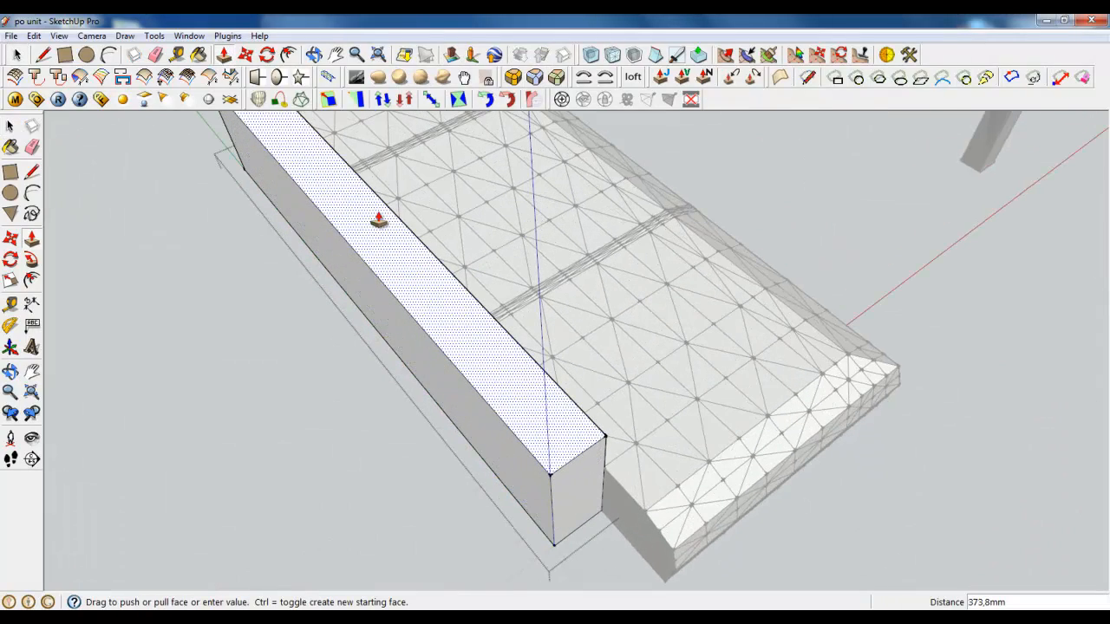
type("450")
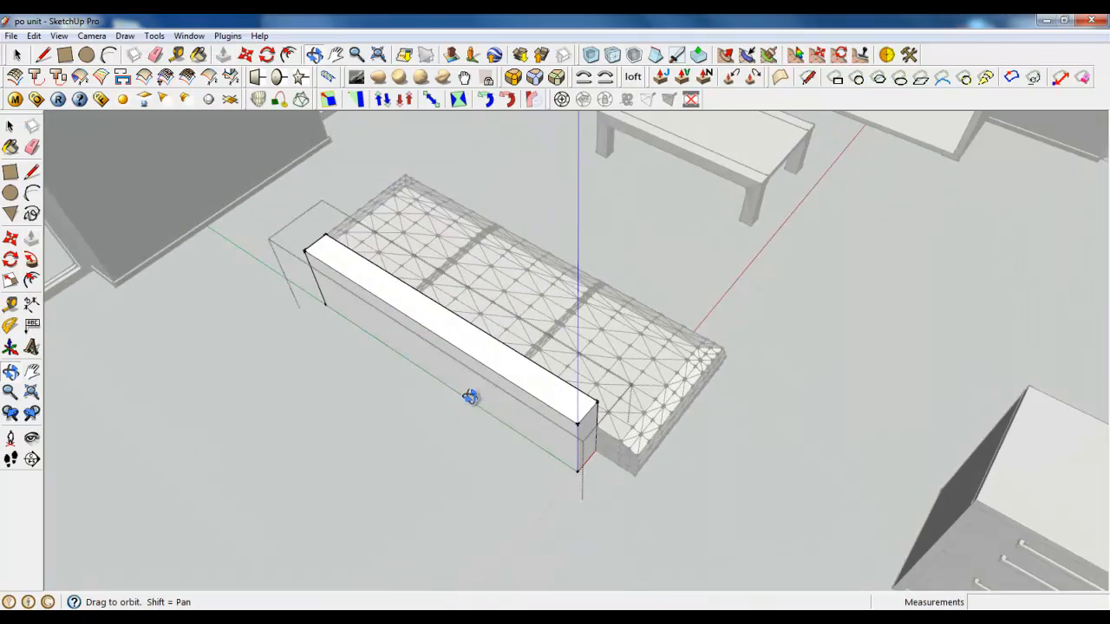
left_click_drag(472, 397, 524, 482)
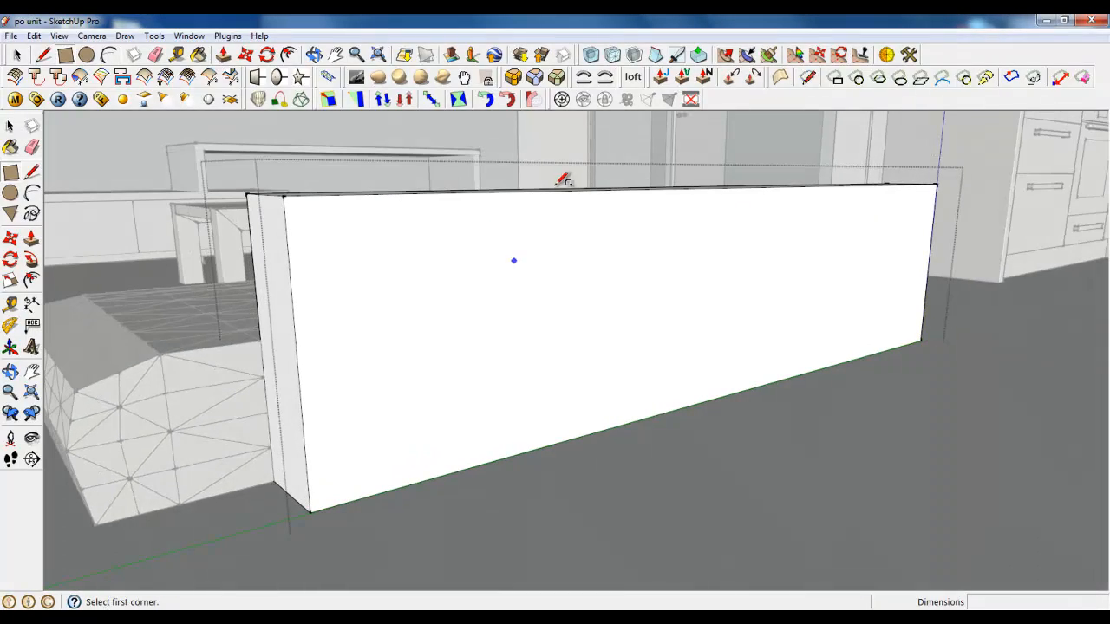
mouse_move(274, 337)
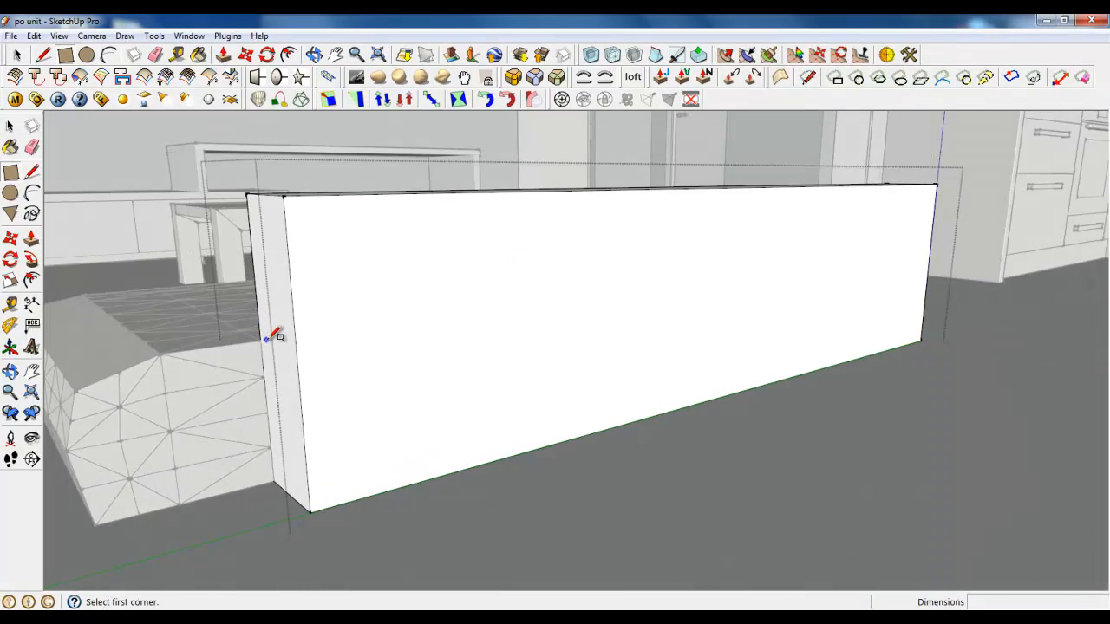
Place drawing axes on the backrest and draw horizontal and vertical divisions across its front face
left_click(36, 98)
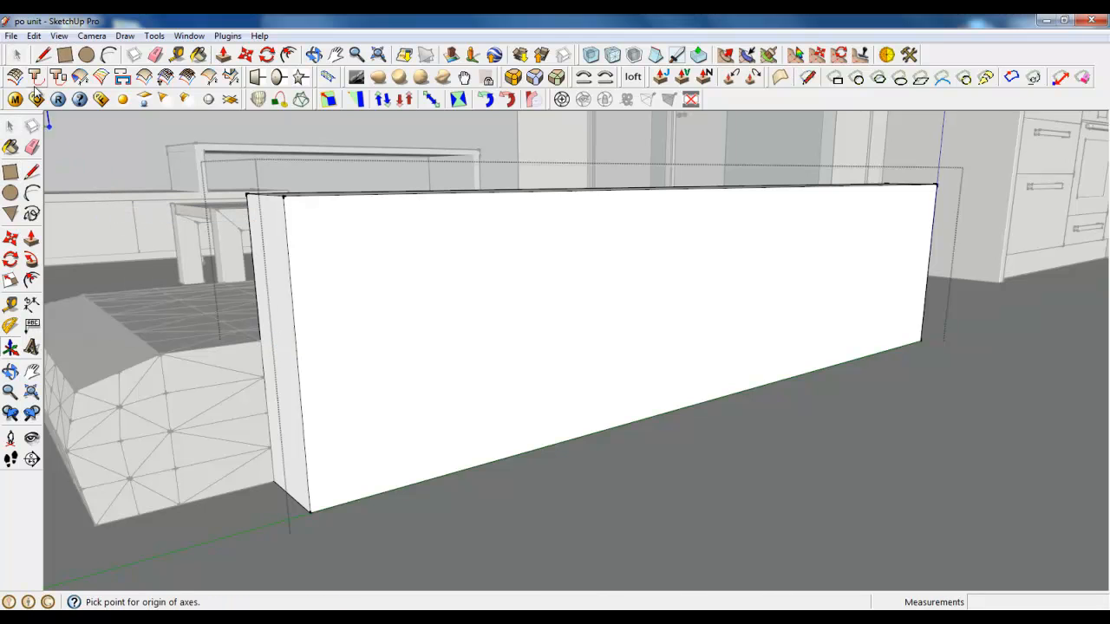
right_click(130, 390)
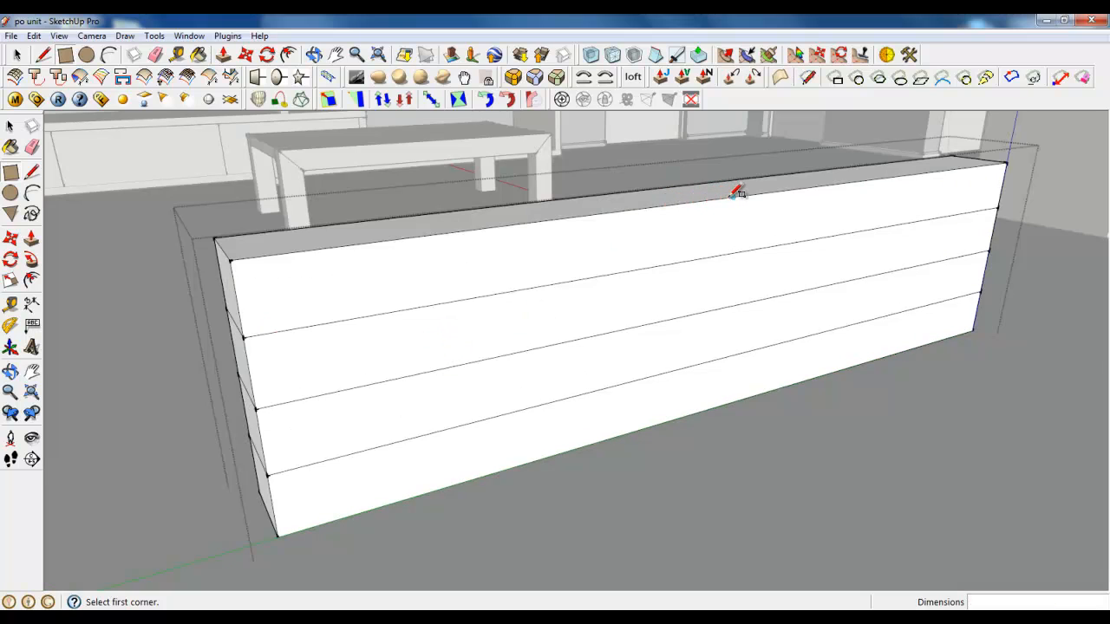
left_click(45, 54)
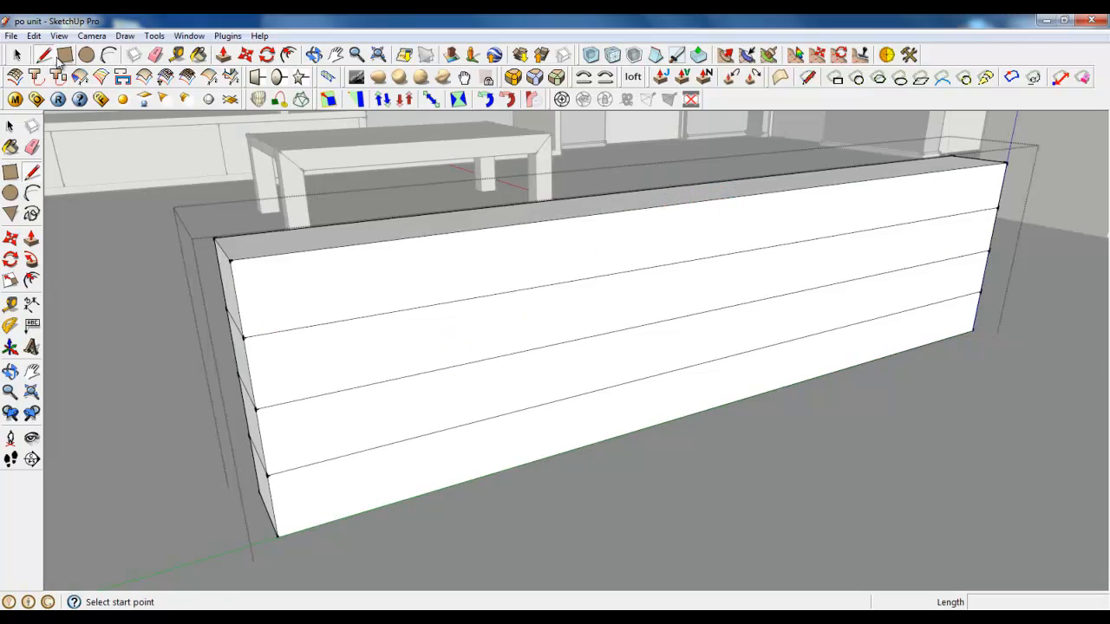
left_click(685, 184)
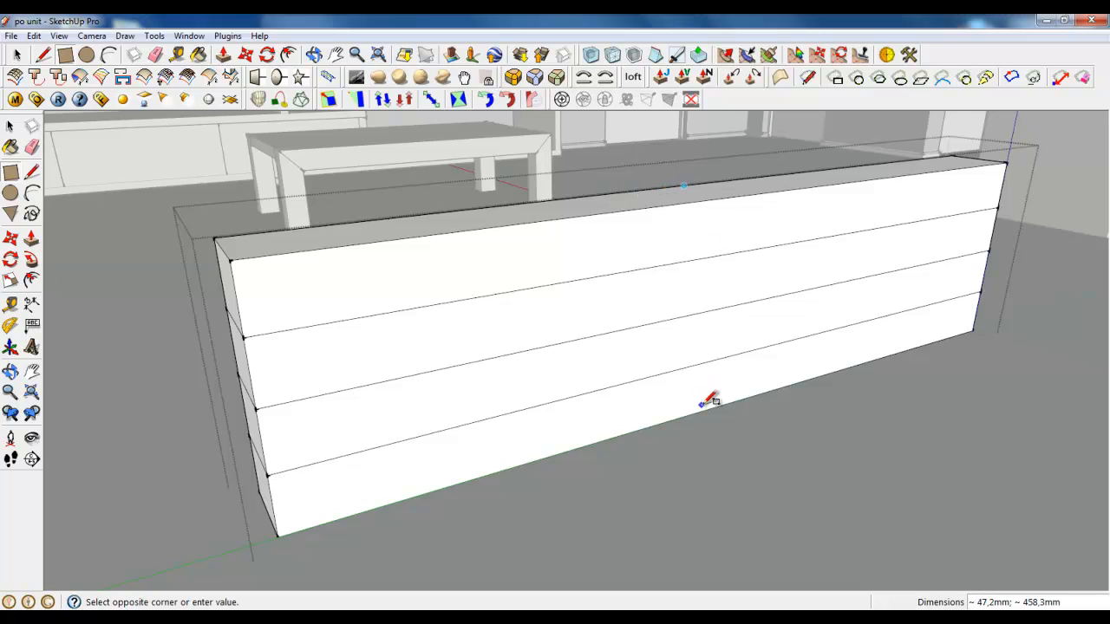
left_click(711, 402)
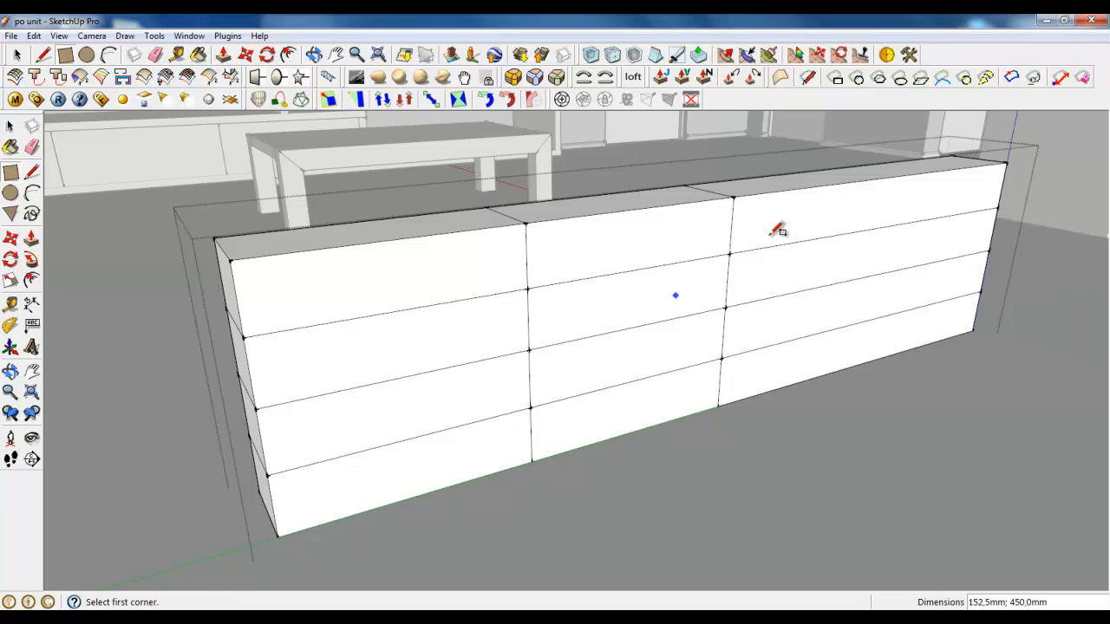
left_click(833, 170)
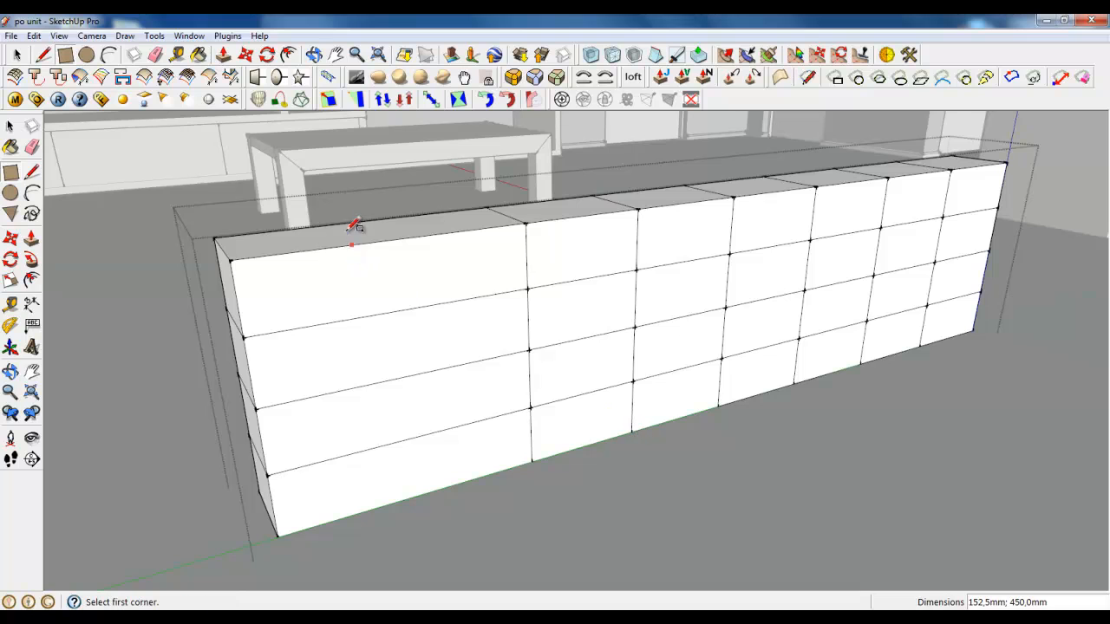
mouse_move(419, 489)
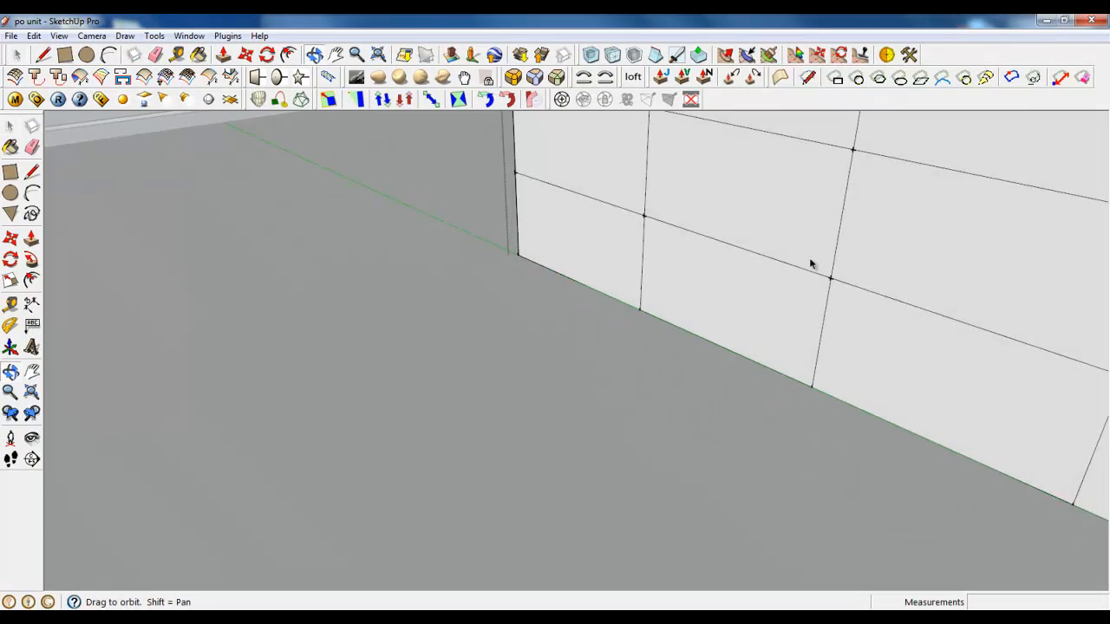
Soften the triangulated backrest's edges and close its group
left_click_drag(812, 263, 534, 437)
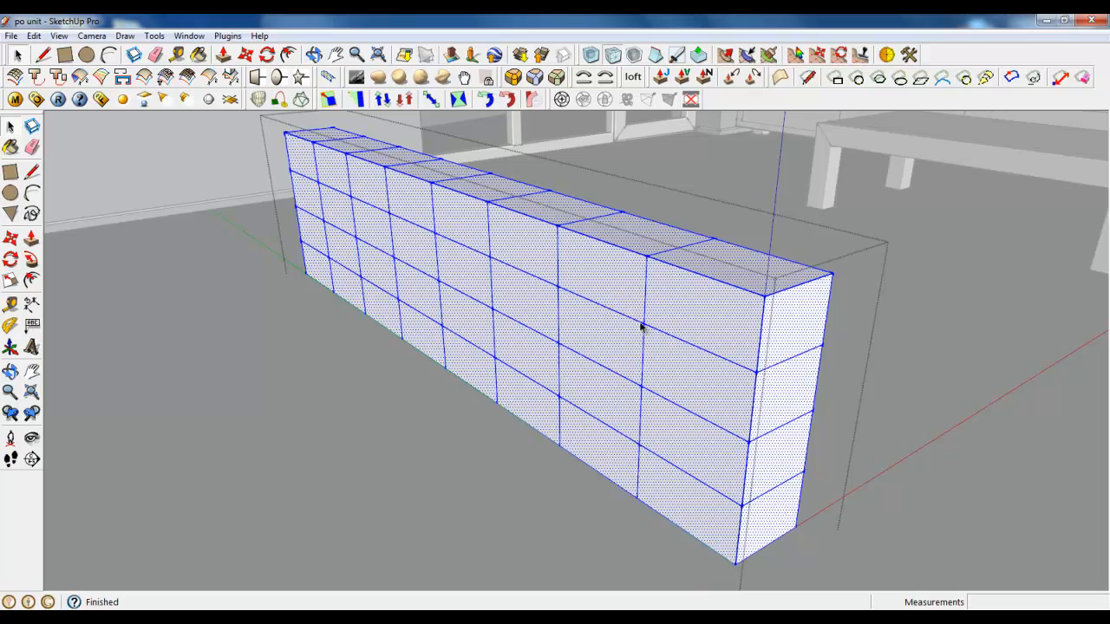
right_click(642, 328)
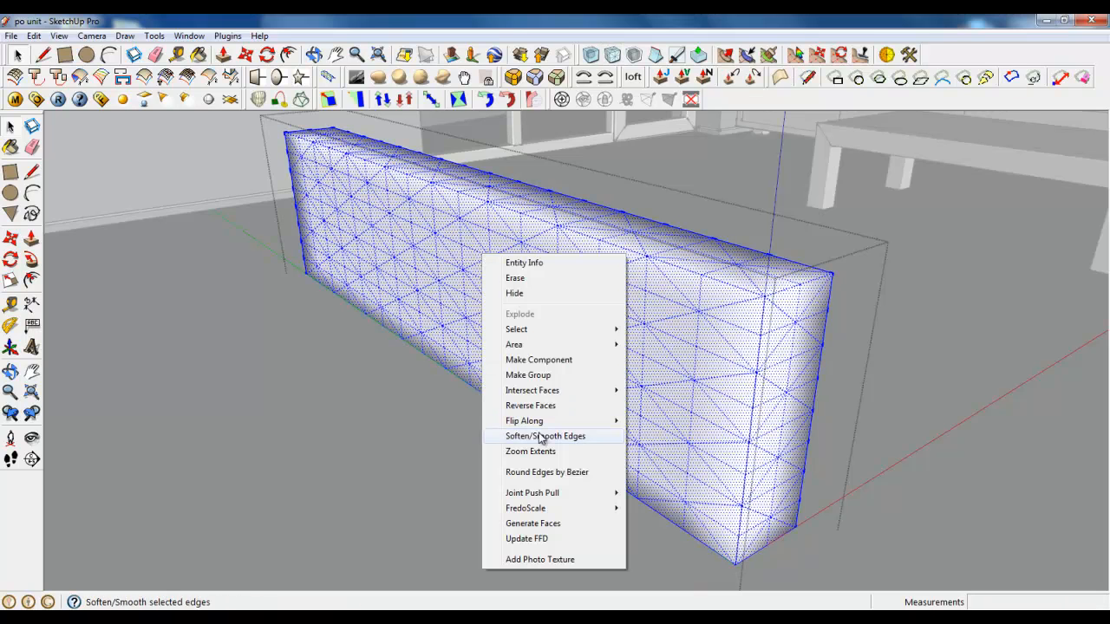
left_click(545, 435)
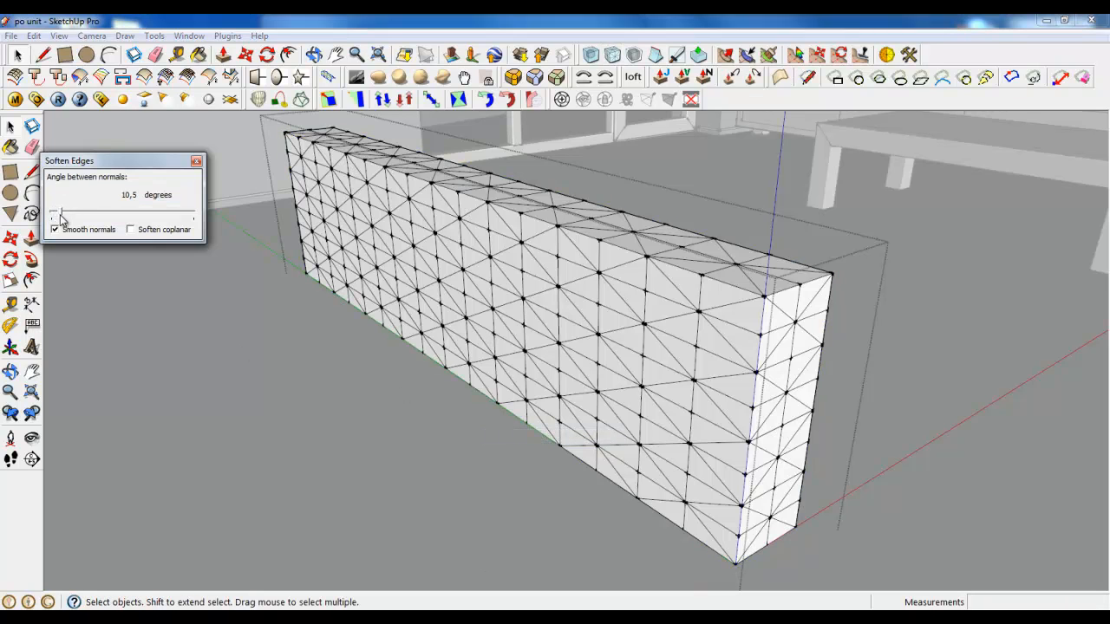
right_click(310, 392)
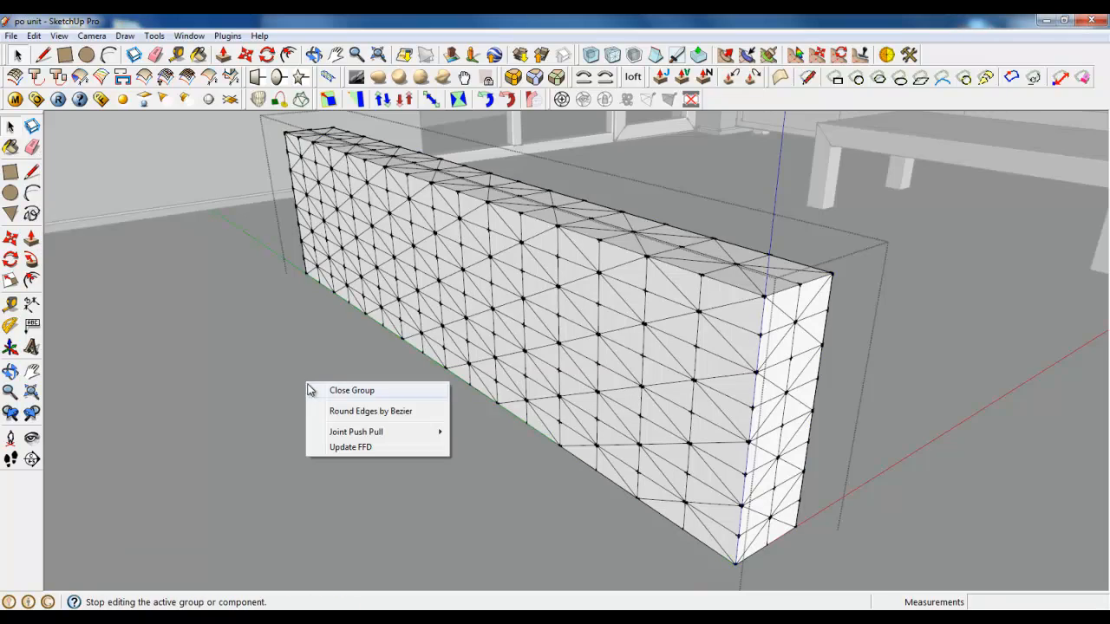
left_click(351, 391)
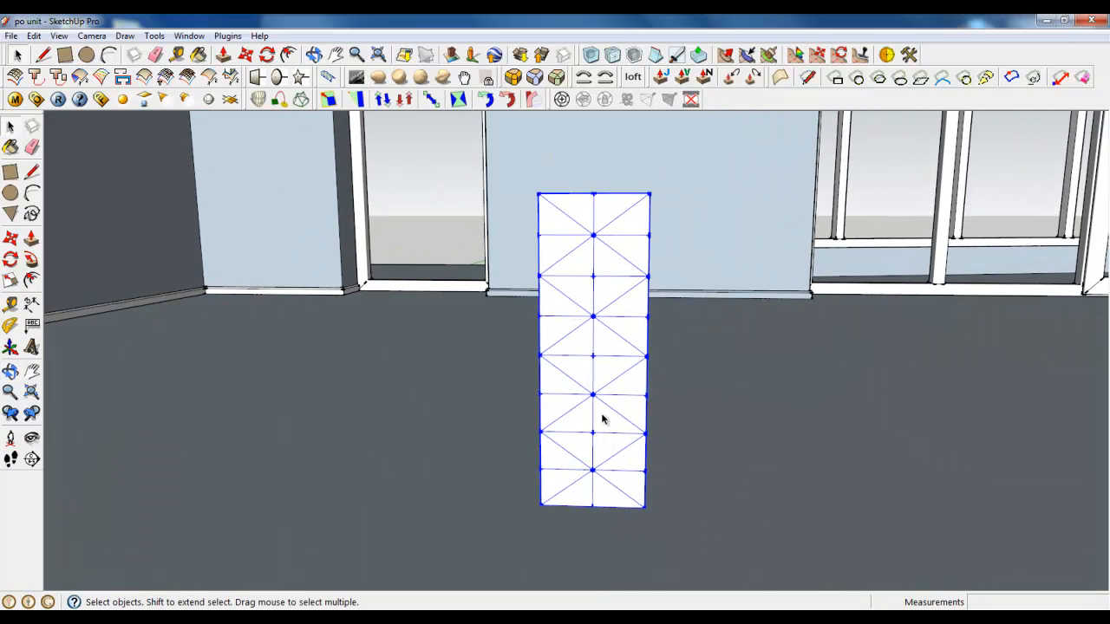
mouse_move(613, 412)
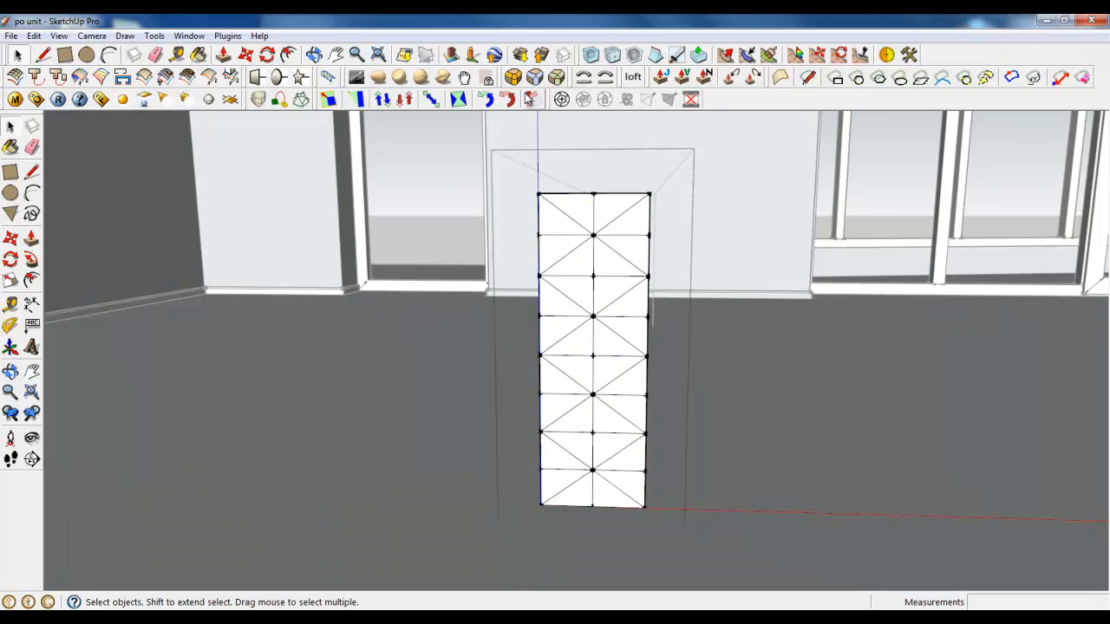
mouse_move(562, 99)
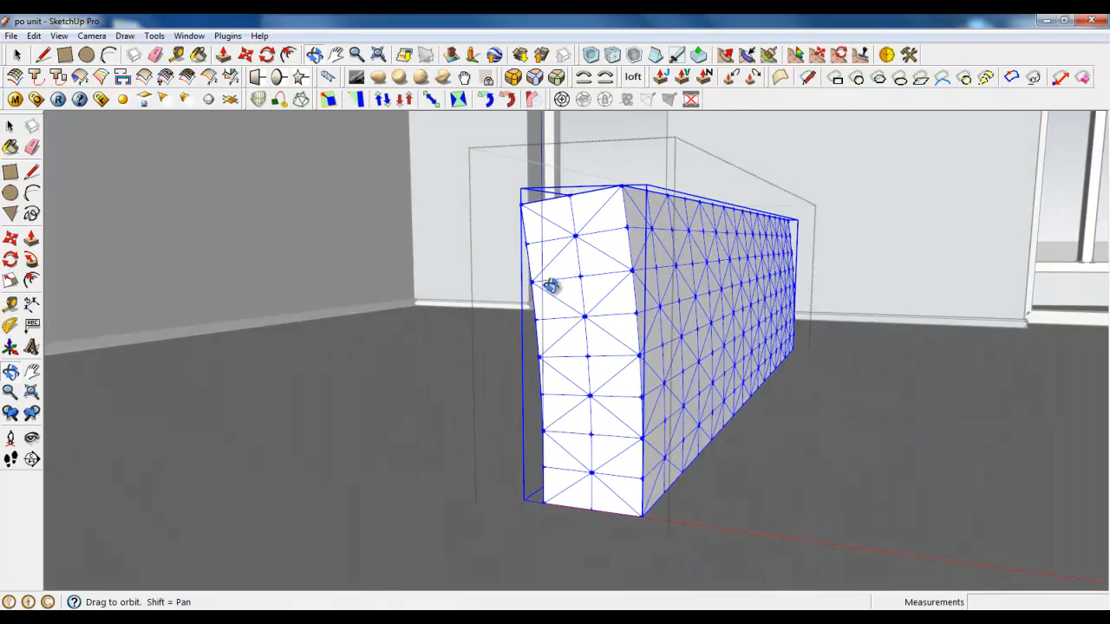
Bend the backrest group with FFD and check its curved, slanted end profile
left_click_drag(552, 286, 625, 385)
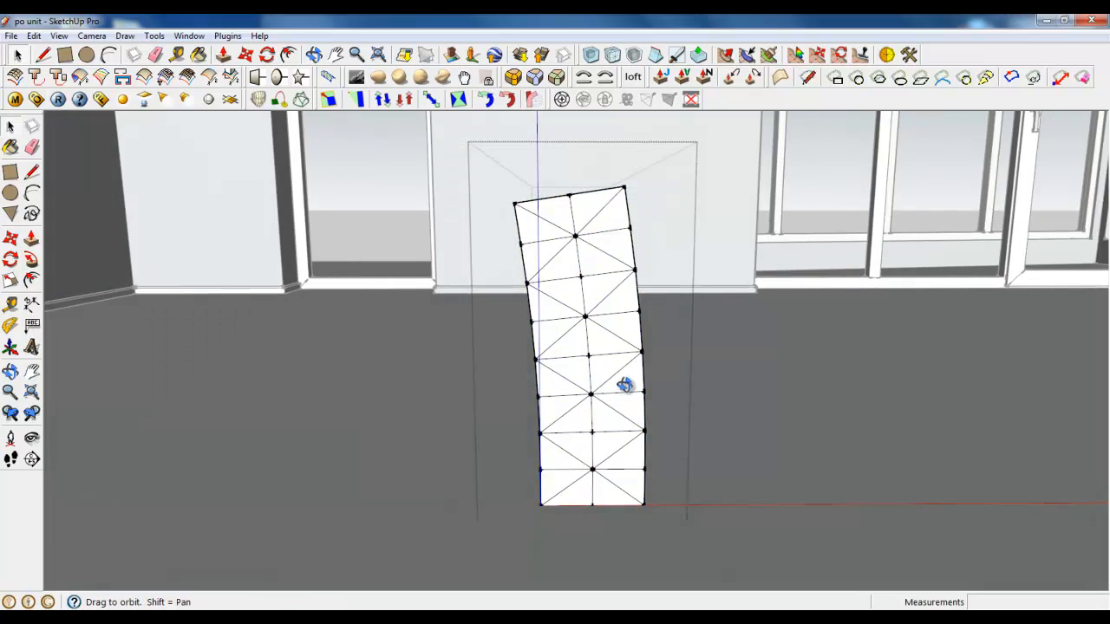
left_click_drag(624, 385, 569, 326)
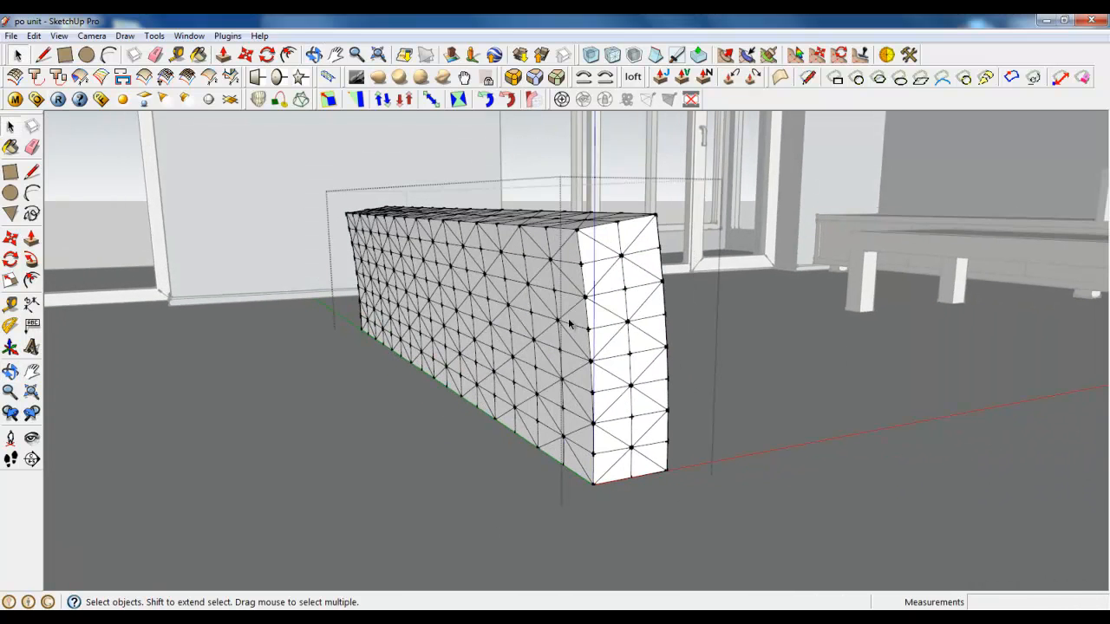
left_click(576, 321)
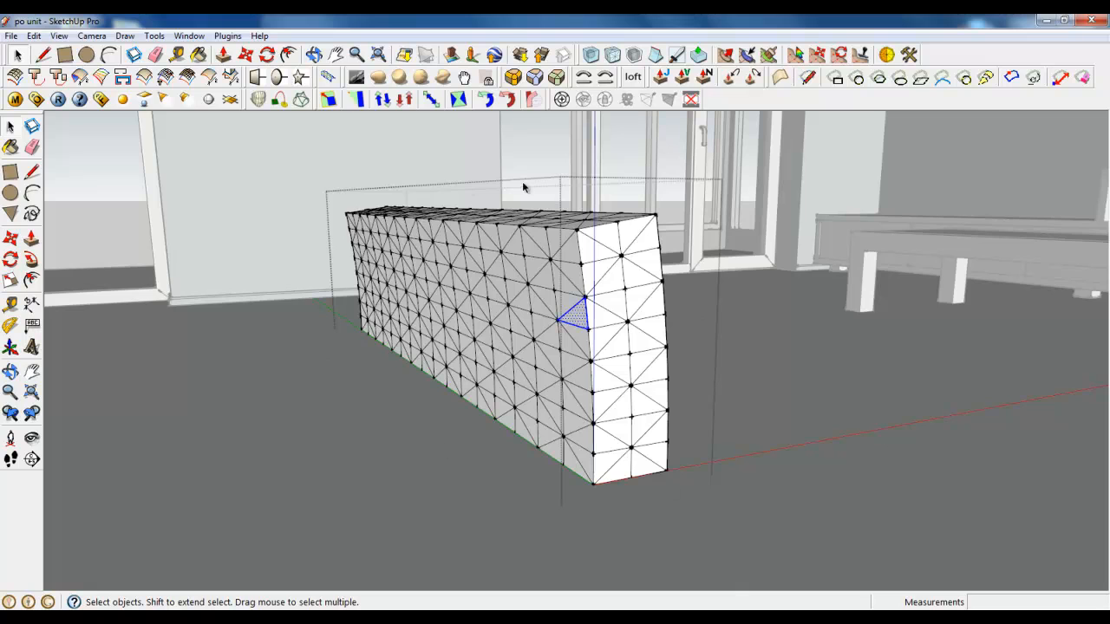
mouse_move(524, 246)
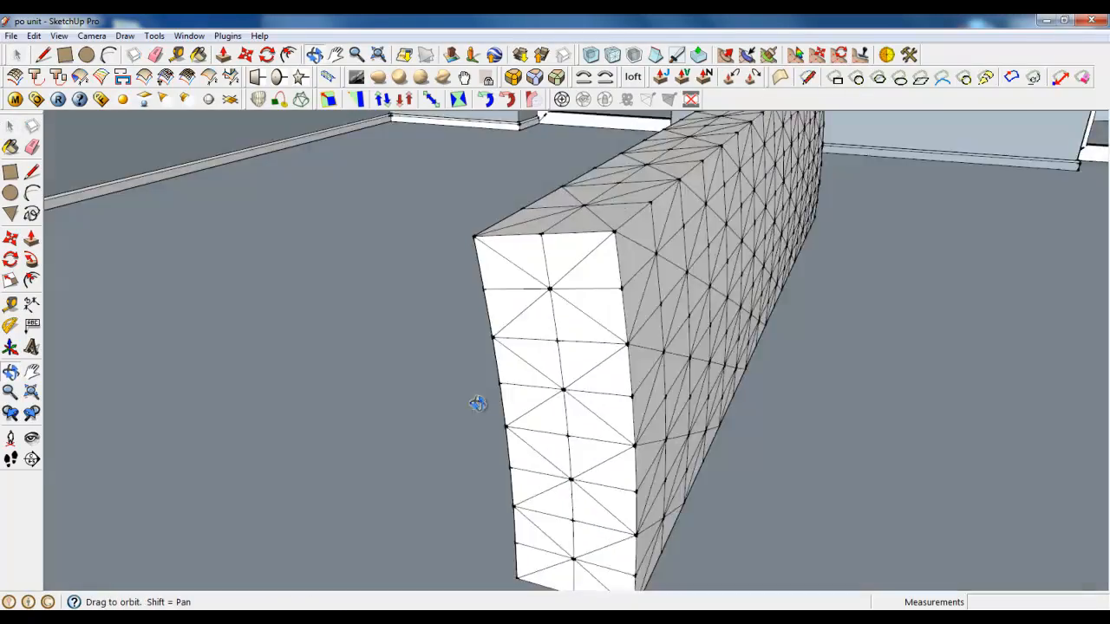
left_click(59, 35)
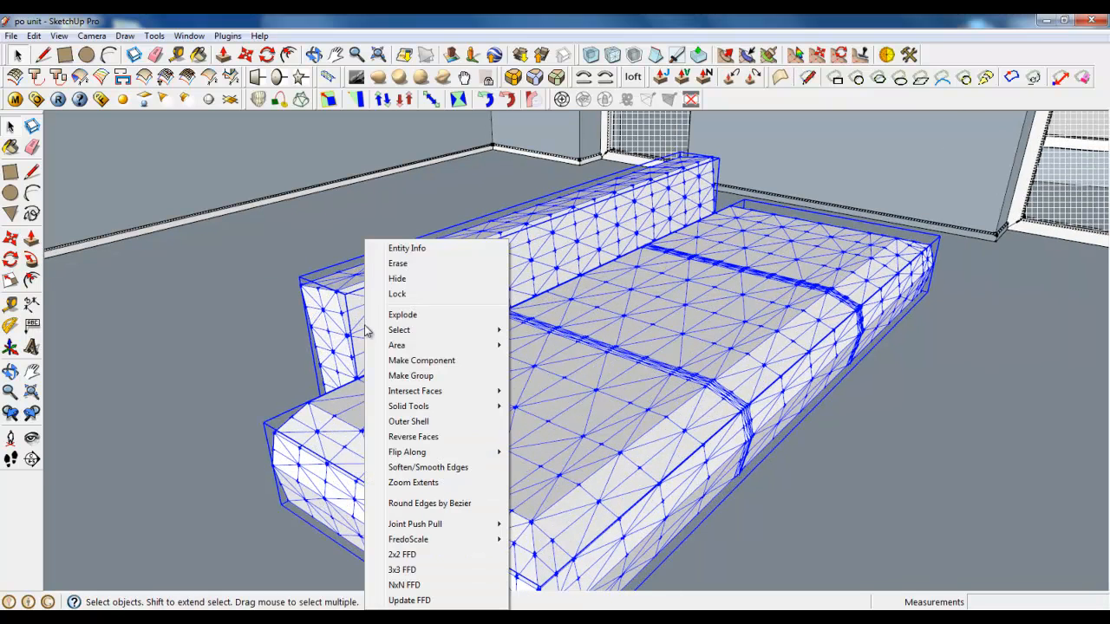
Make the cushions and bent backrest into one component named 'S'
left_click(420, 359)
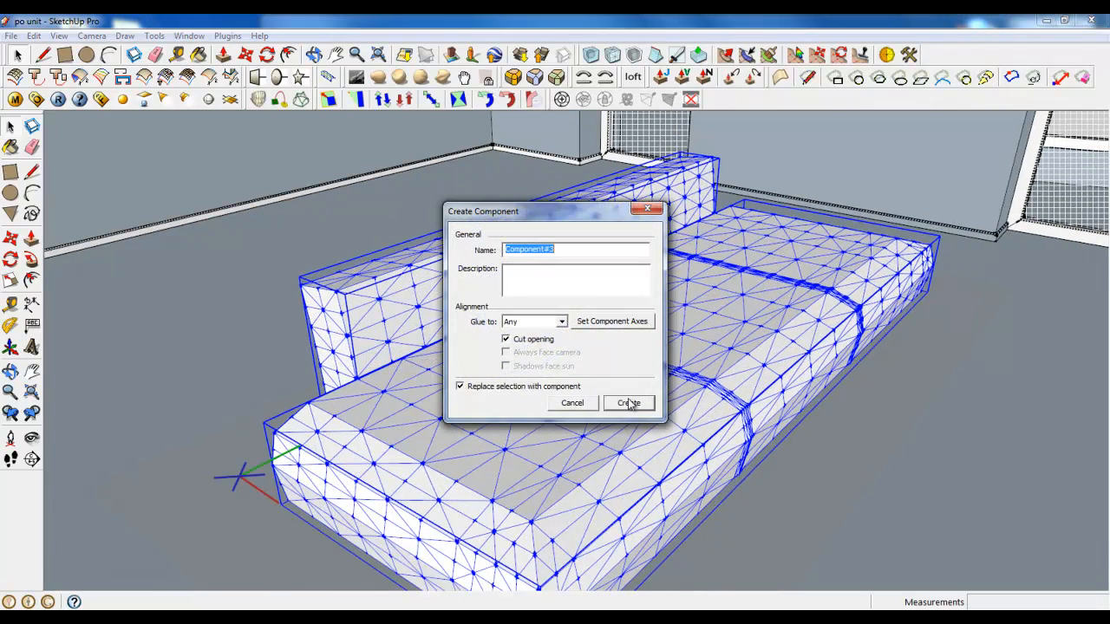
type("S")
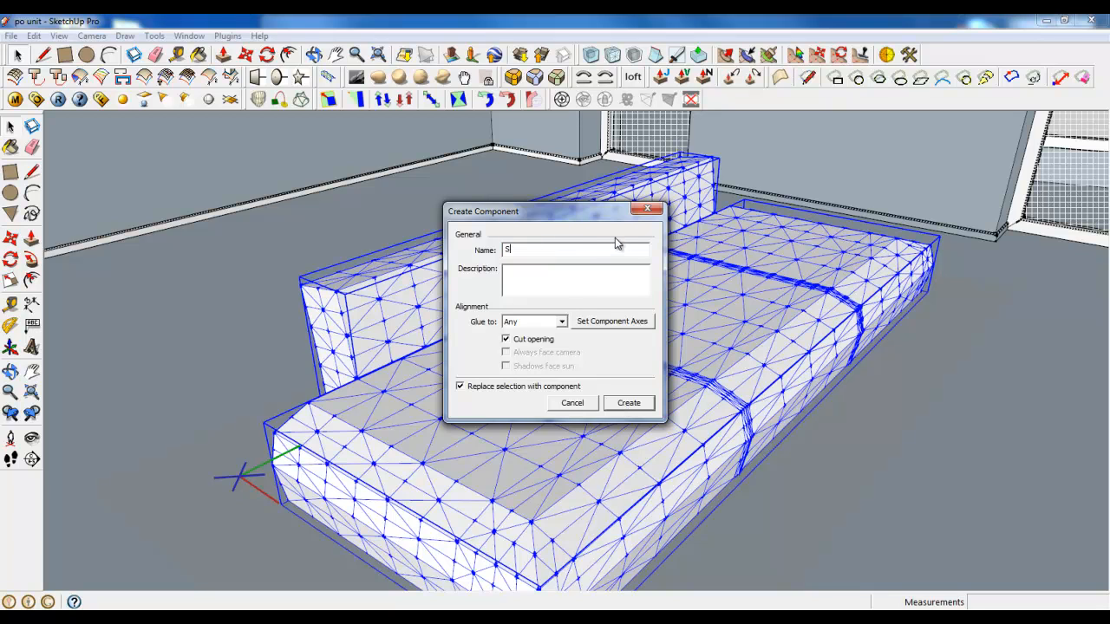
left_click(628, 403)
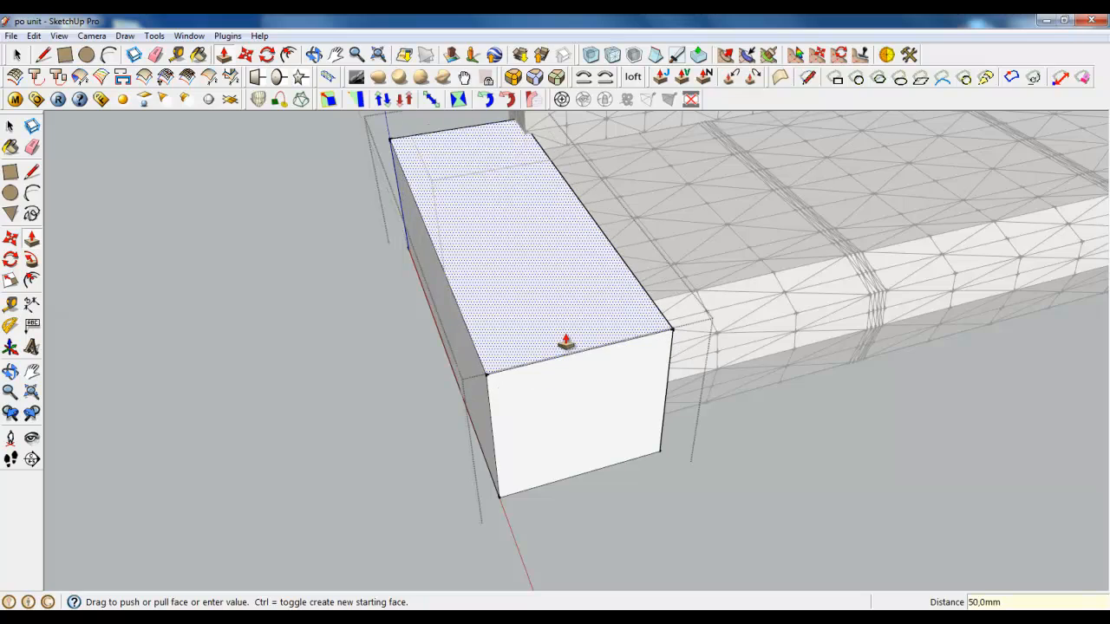
Extrude the rectangle at the seat end 50 mm into an armrest block
left_click_drag(563, 347, 468, 219)
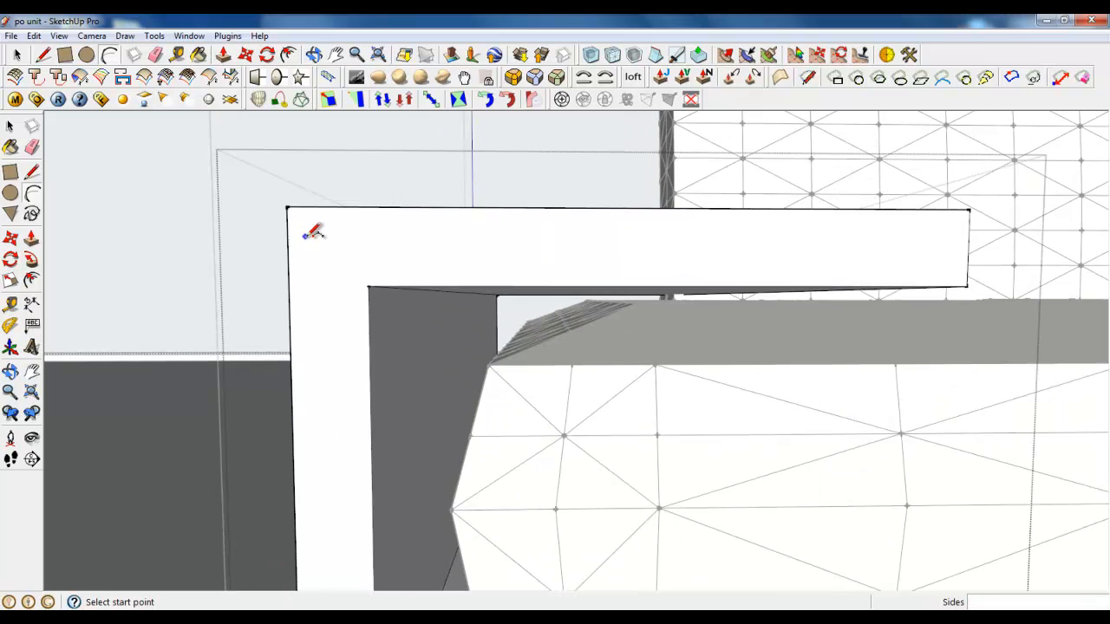
Draw the C-shaped armrest profile lines from the corner and along the top edge
left_click(288, 208)
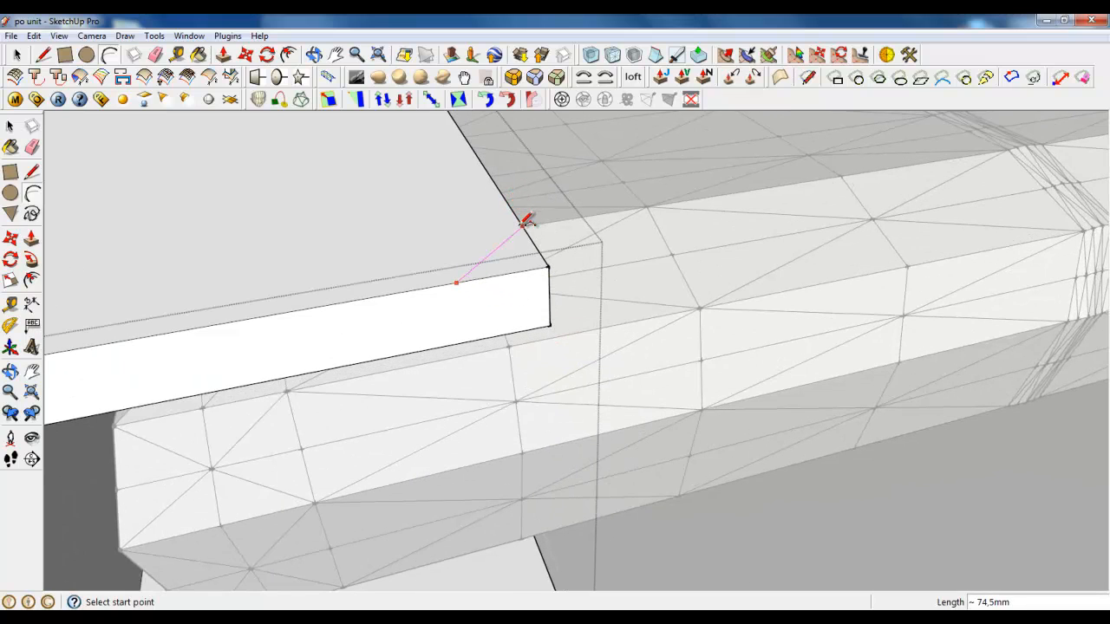
left_click(524, 227)
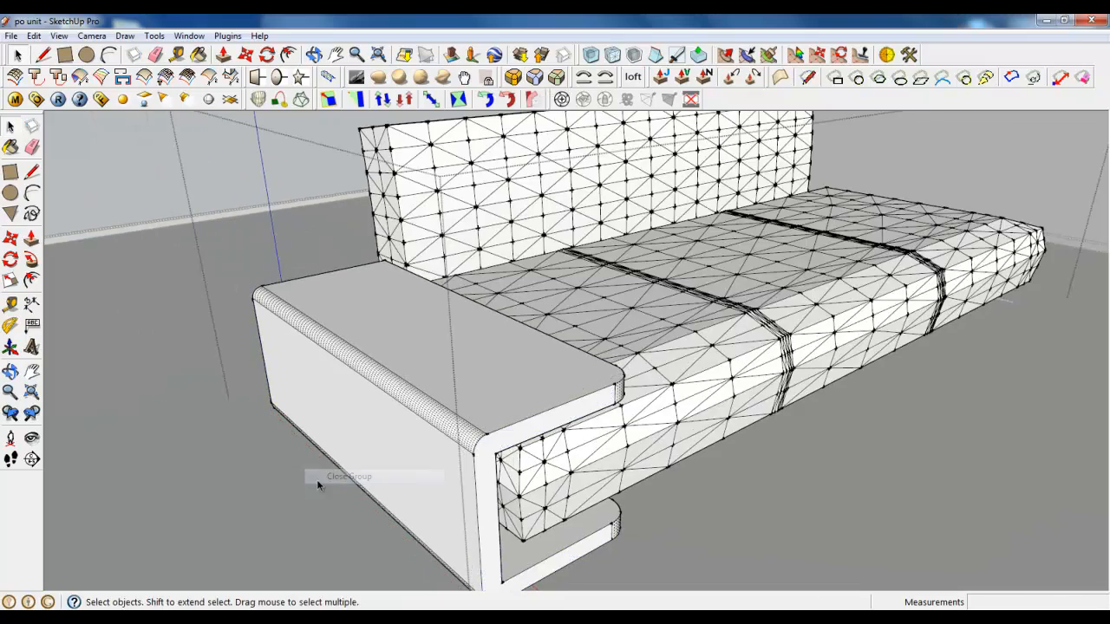
Select the whole C-shaped armrest and view both sofa ends for the mirrored copy
left_click_drag(607, 347, 433, 381)
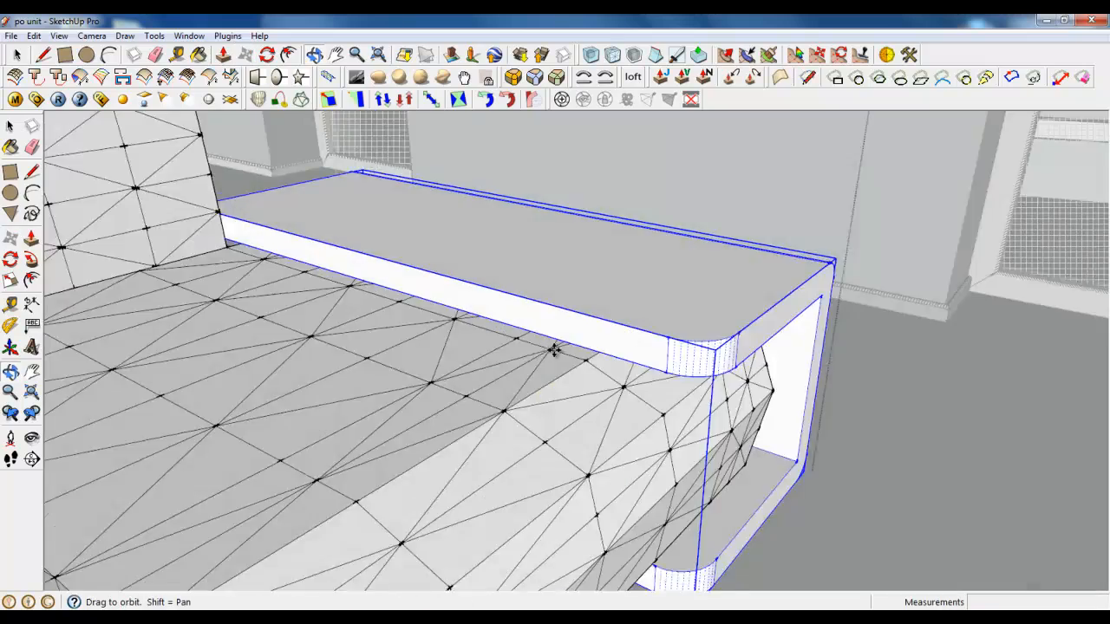
left_click_drag(555, 347, 573, 357)
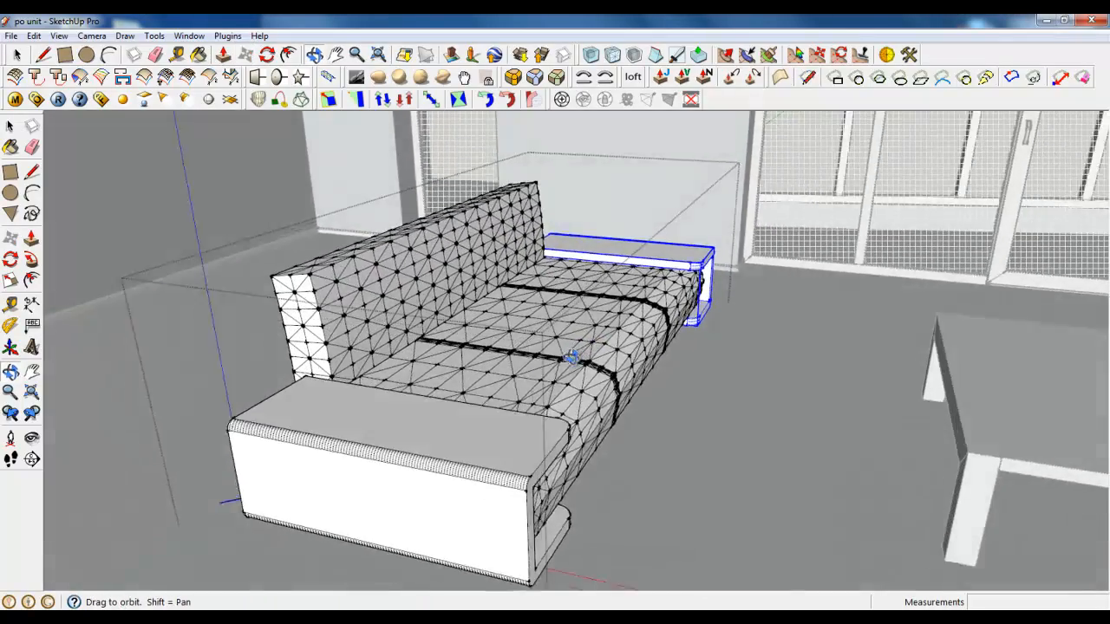